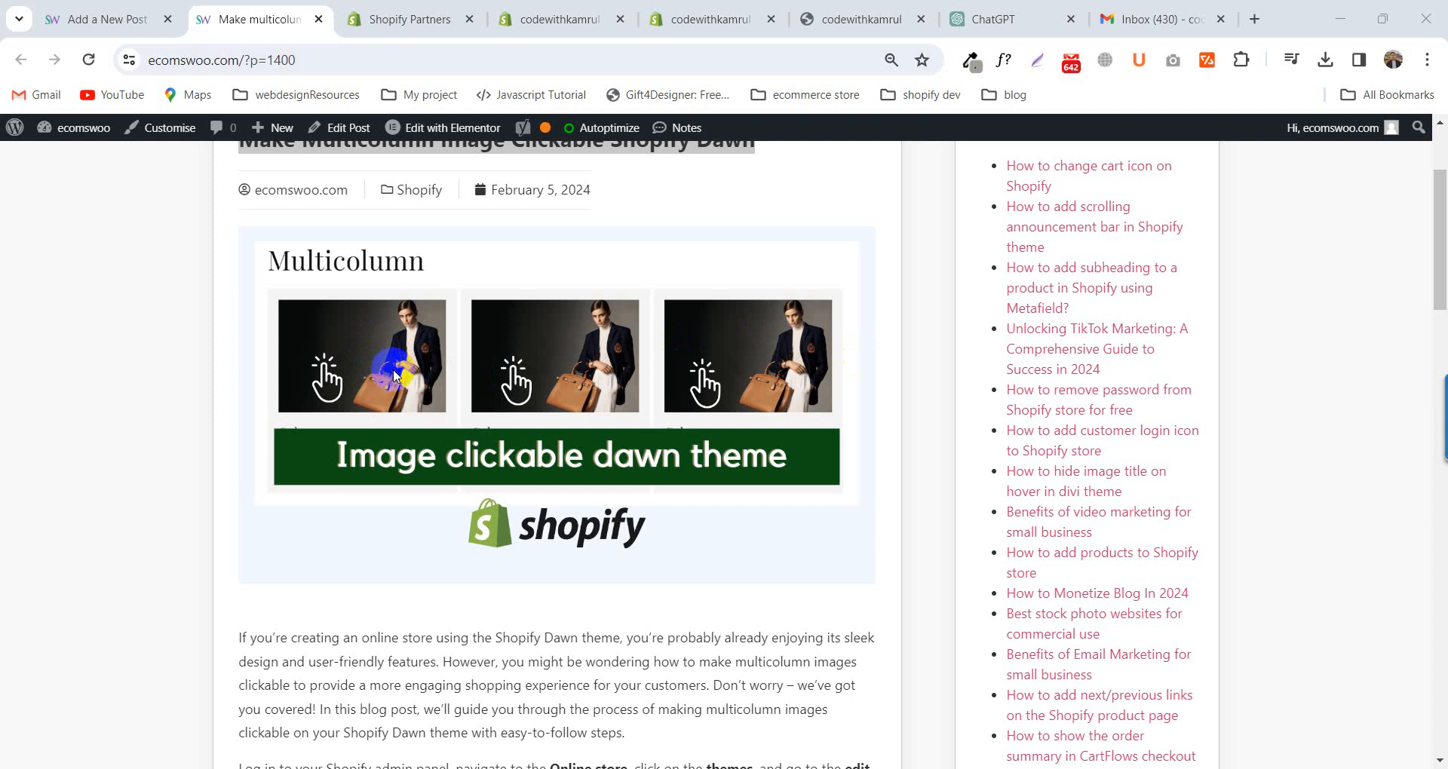
mouse_move(349, 409)
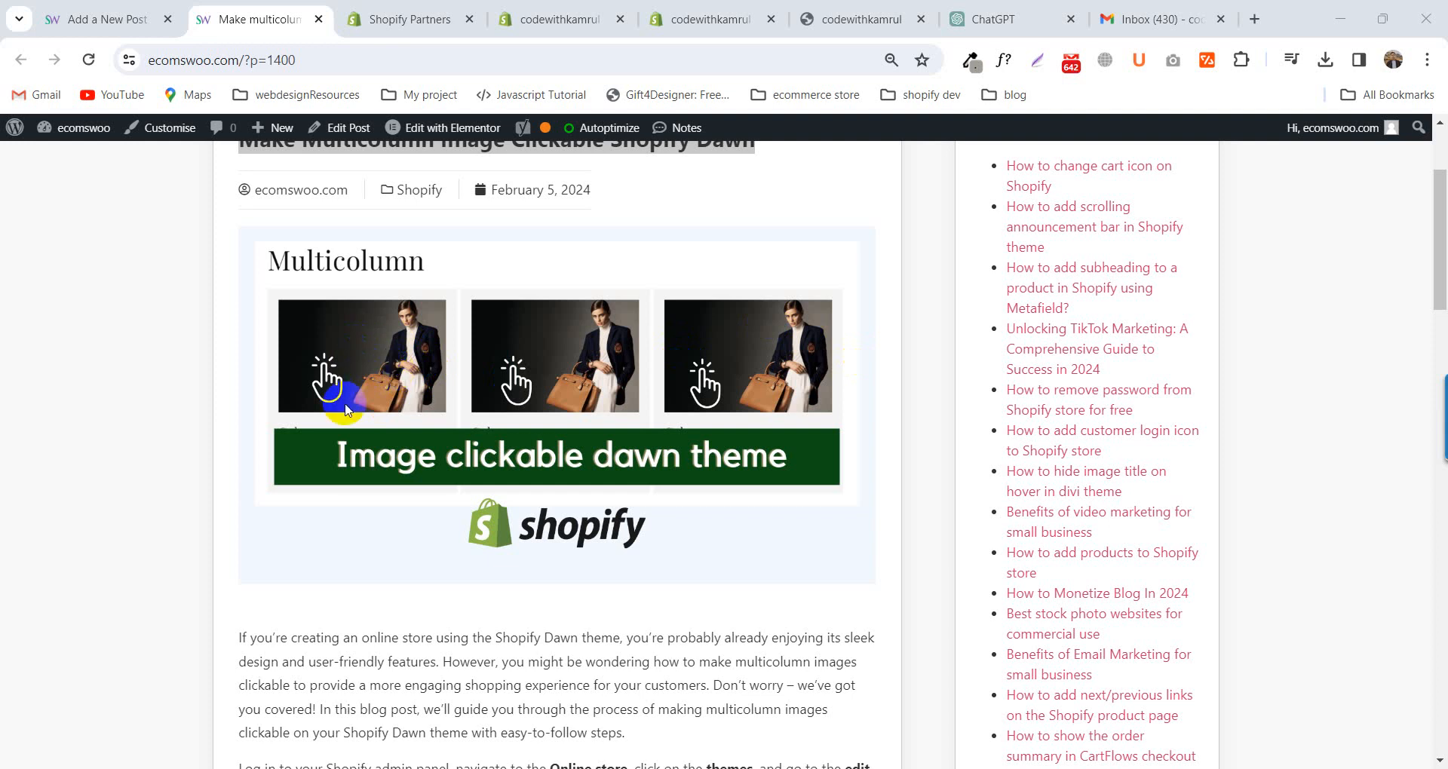
mouse_move(406, 379)
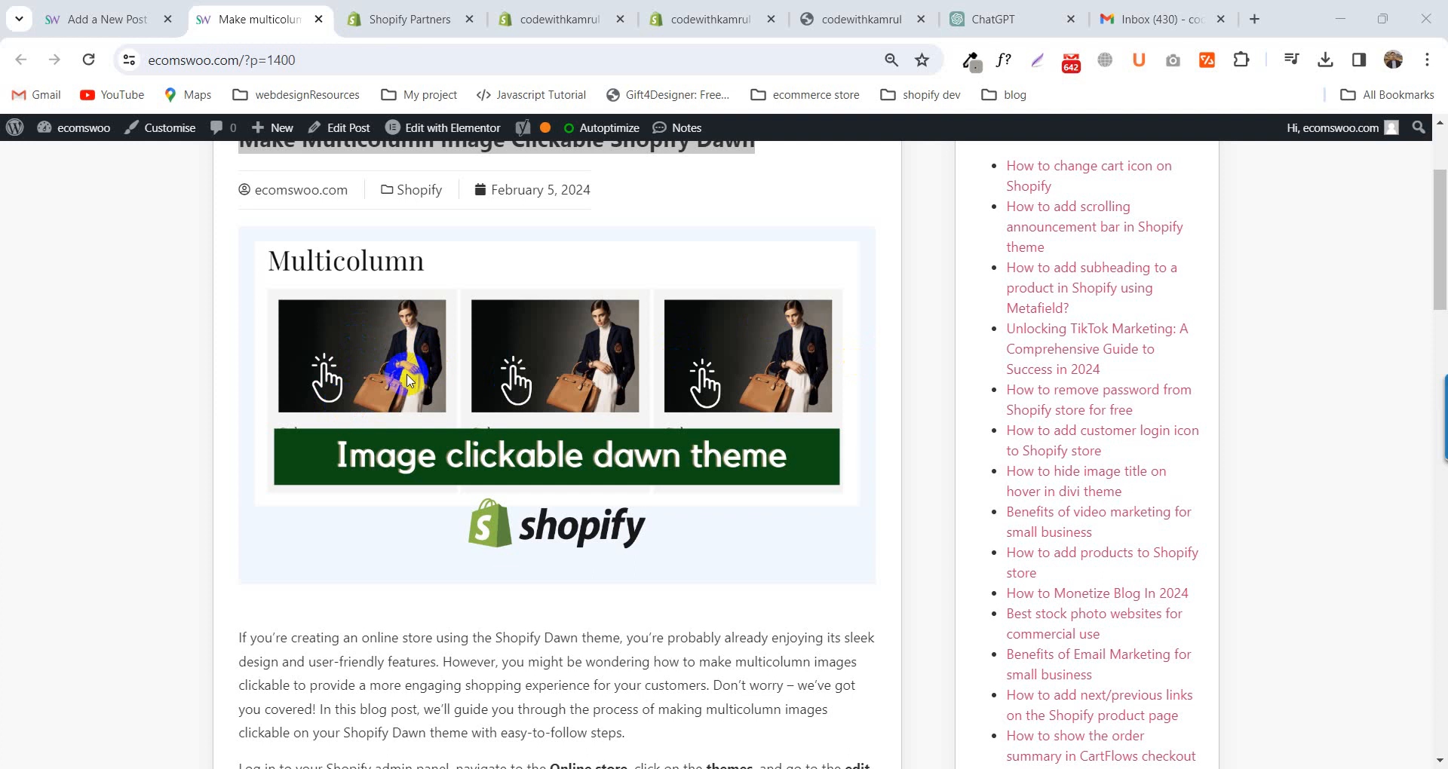
- From the Shopify admin, reach Online Store > Themes and reveal the current Dawn update theme's actions
click(558, 18)
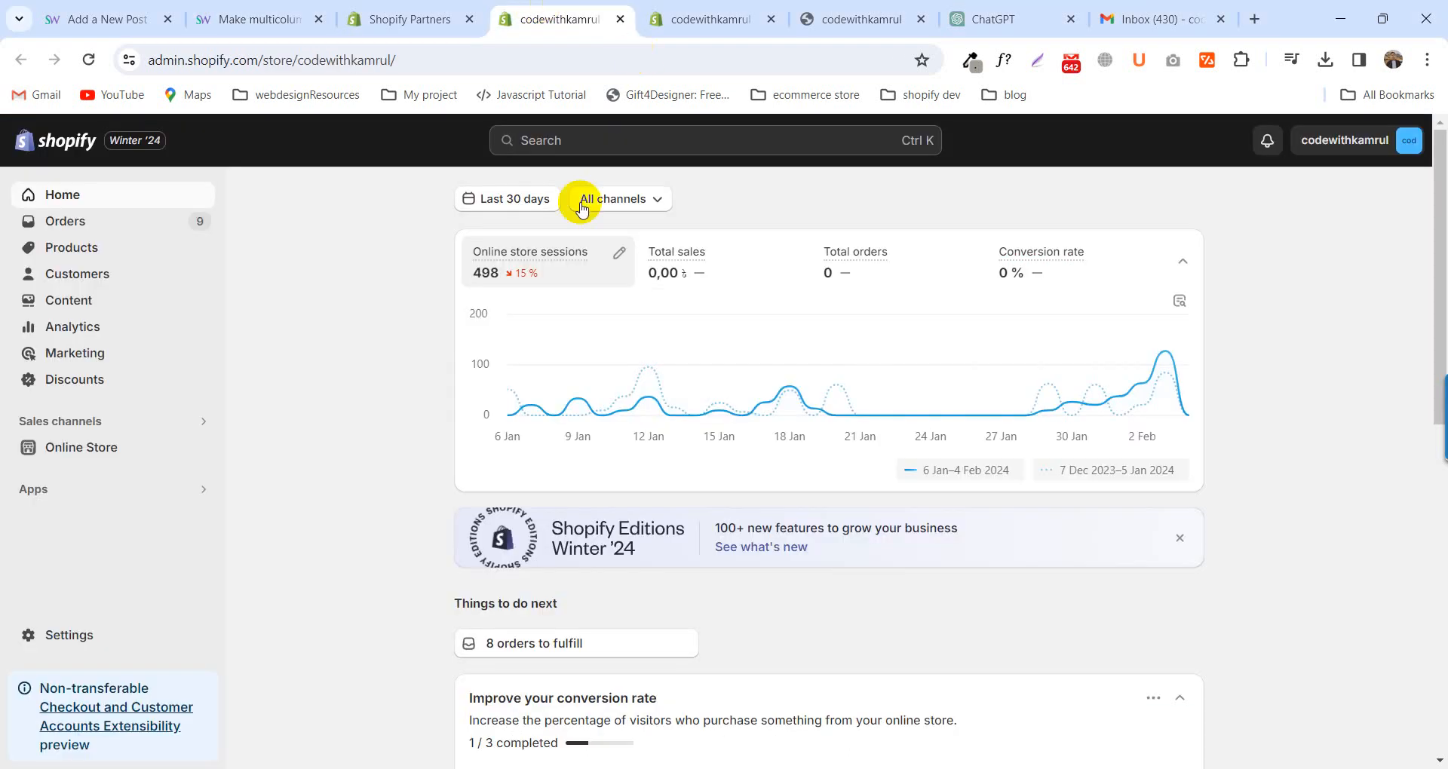
mouse_move(81, 453)
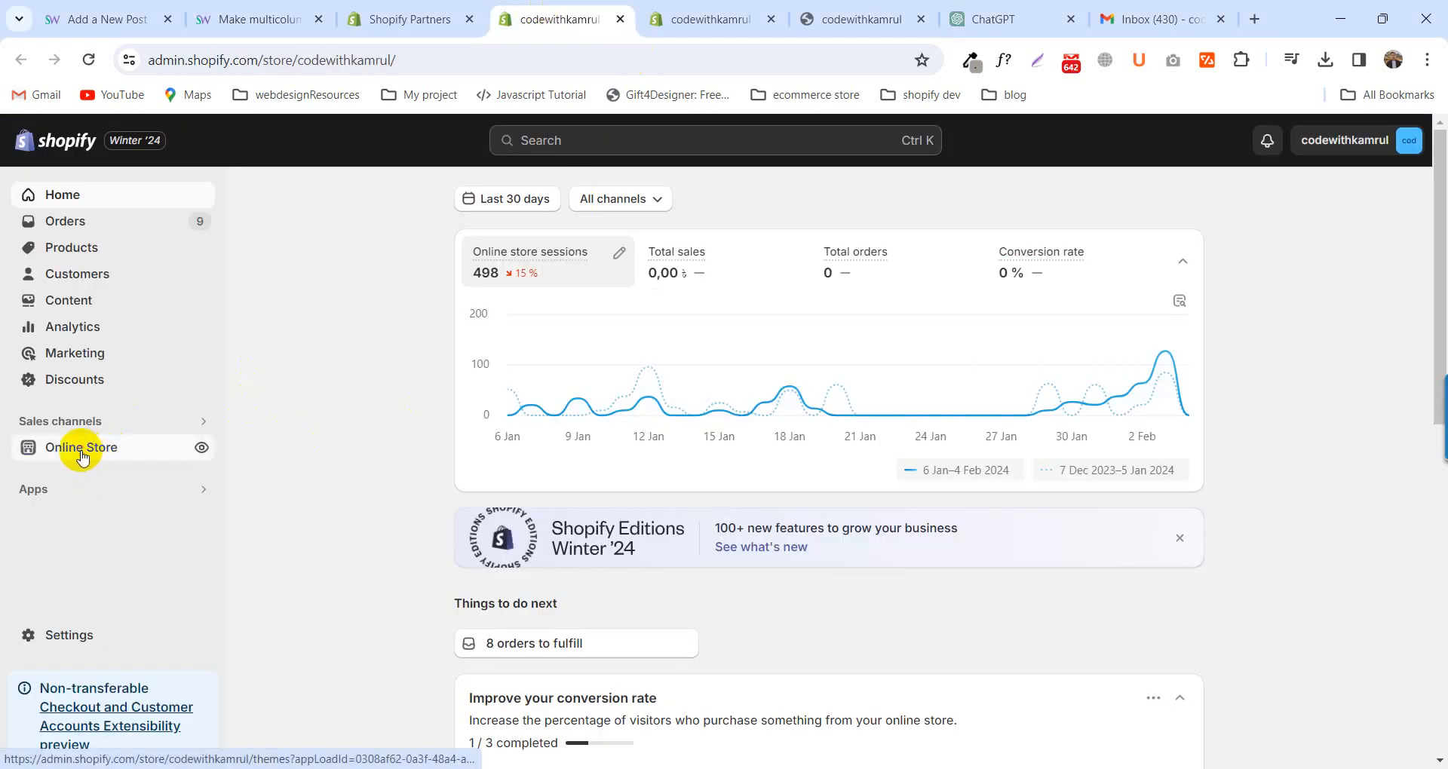
click(82, 448)
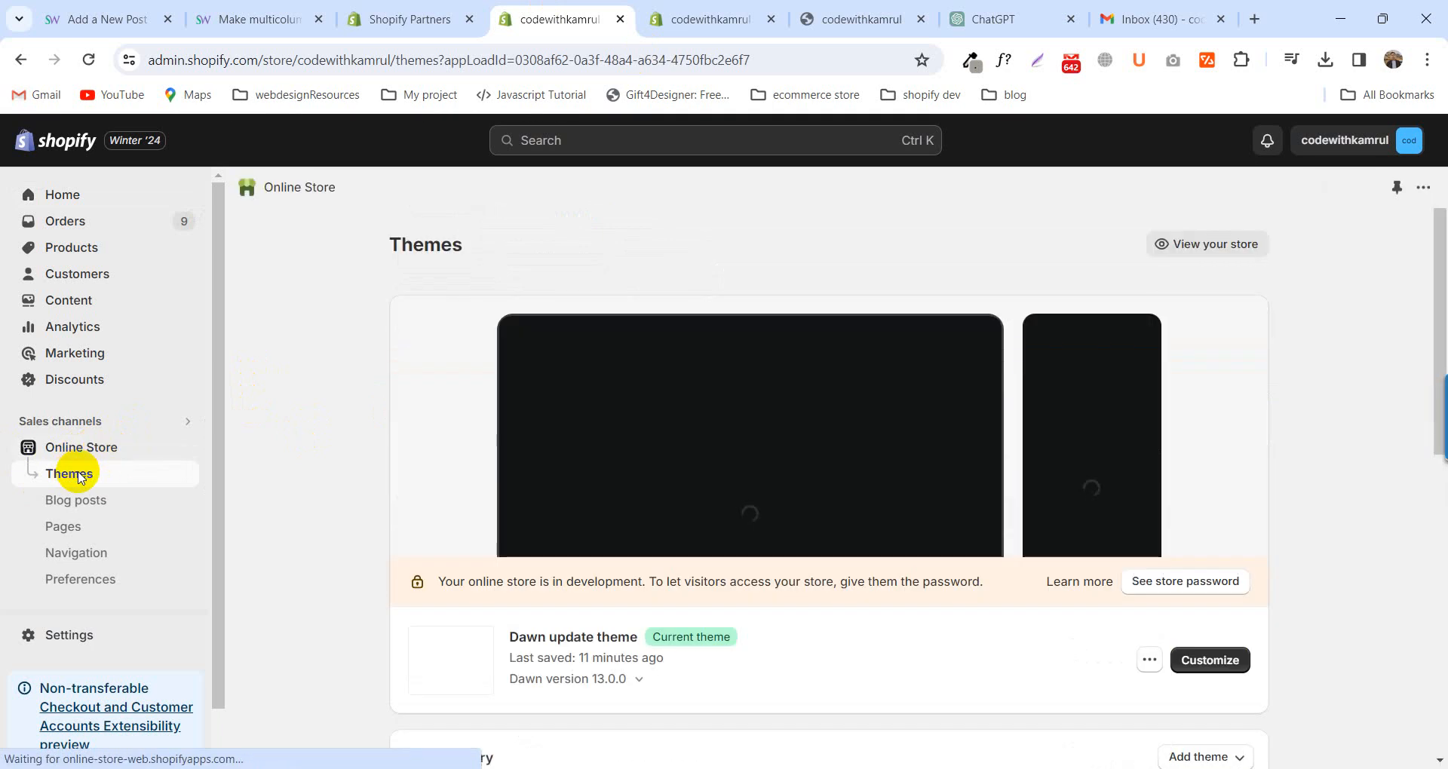
scroll(down, 3)
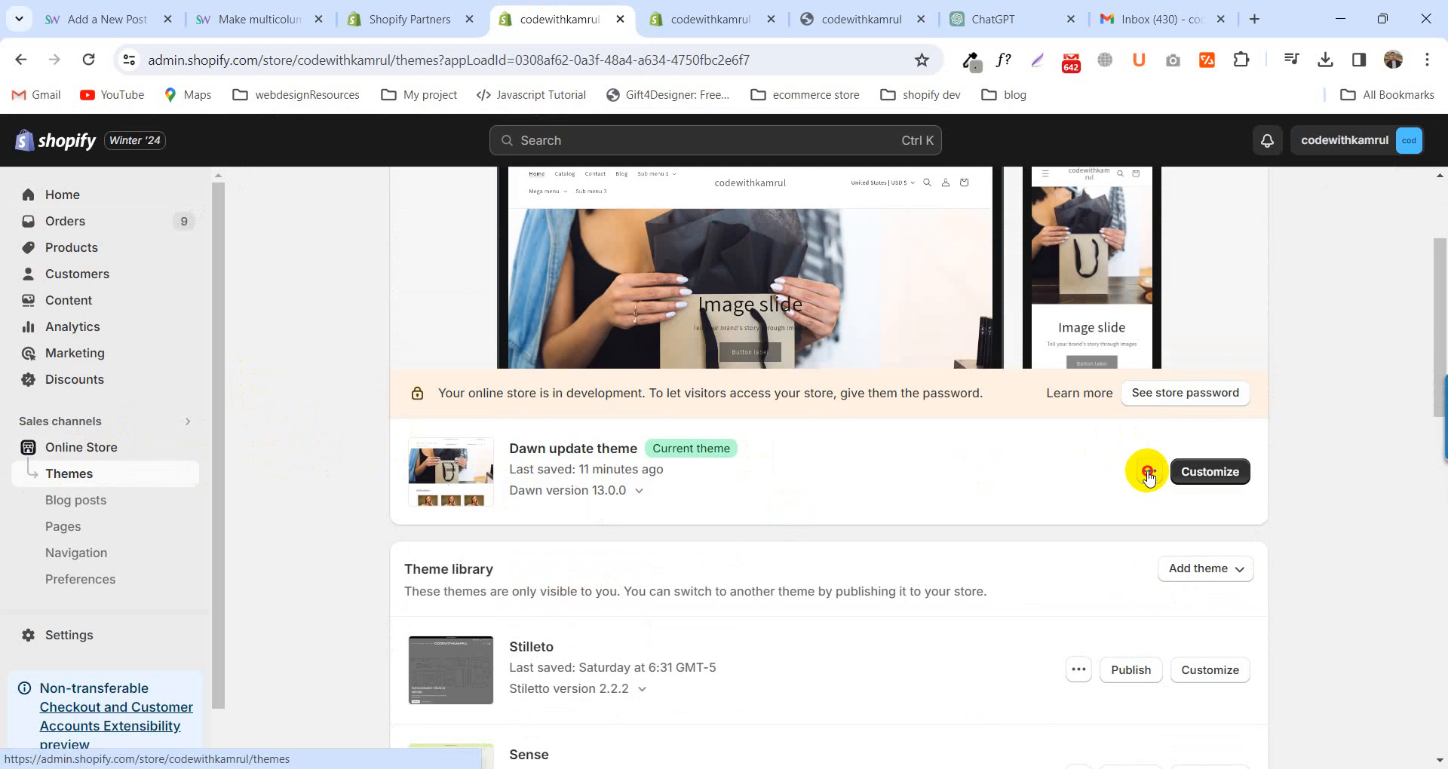
click(1150, 472)
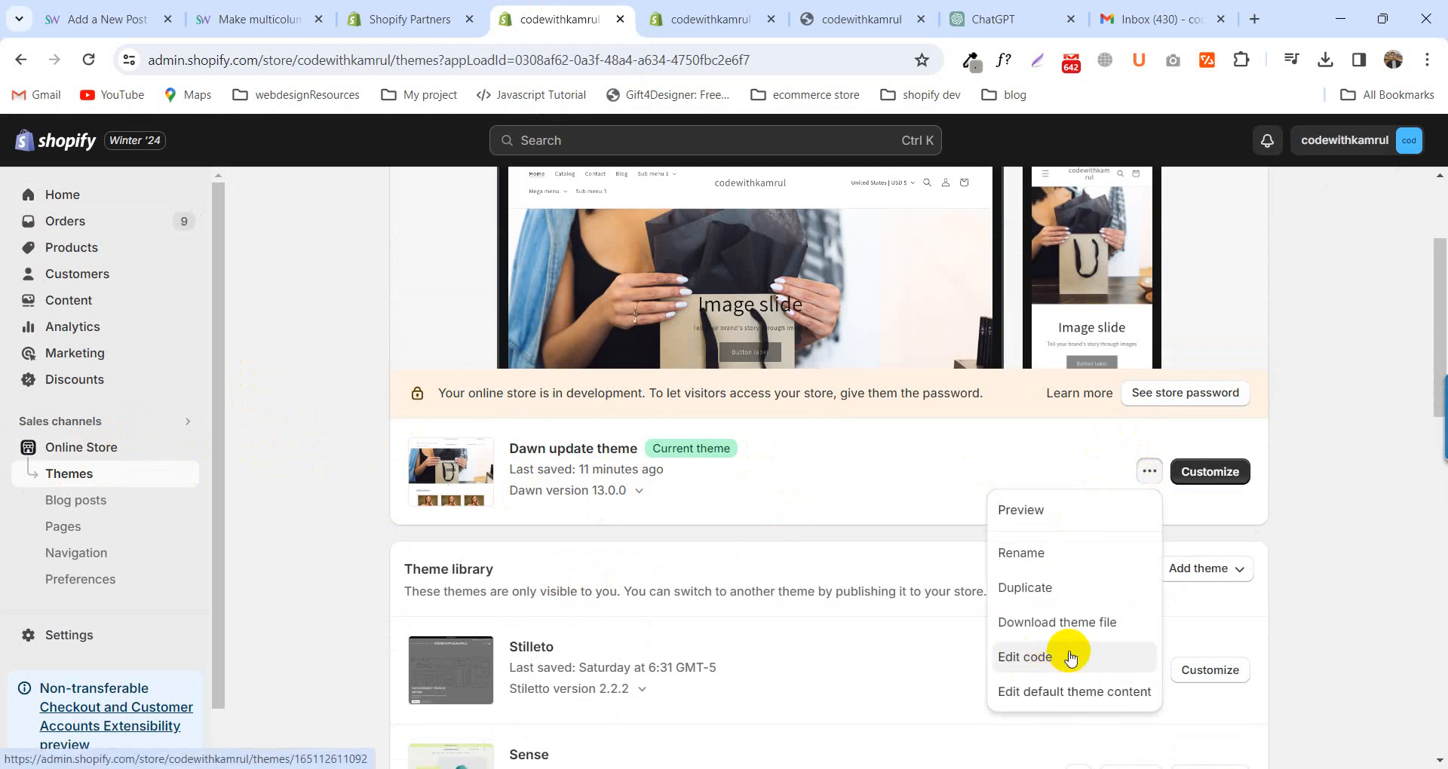
- Enter Edit code, search files for 'mul' and load Sections > multicolumn.liquid in the editor
click(1025, 656)
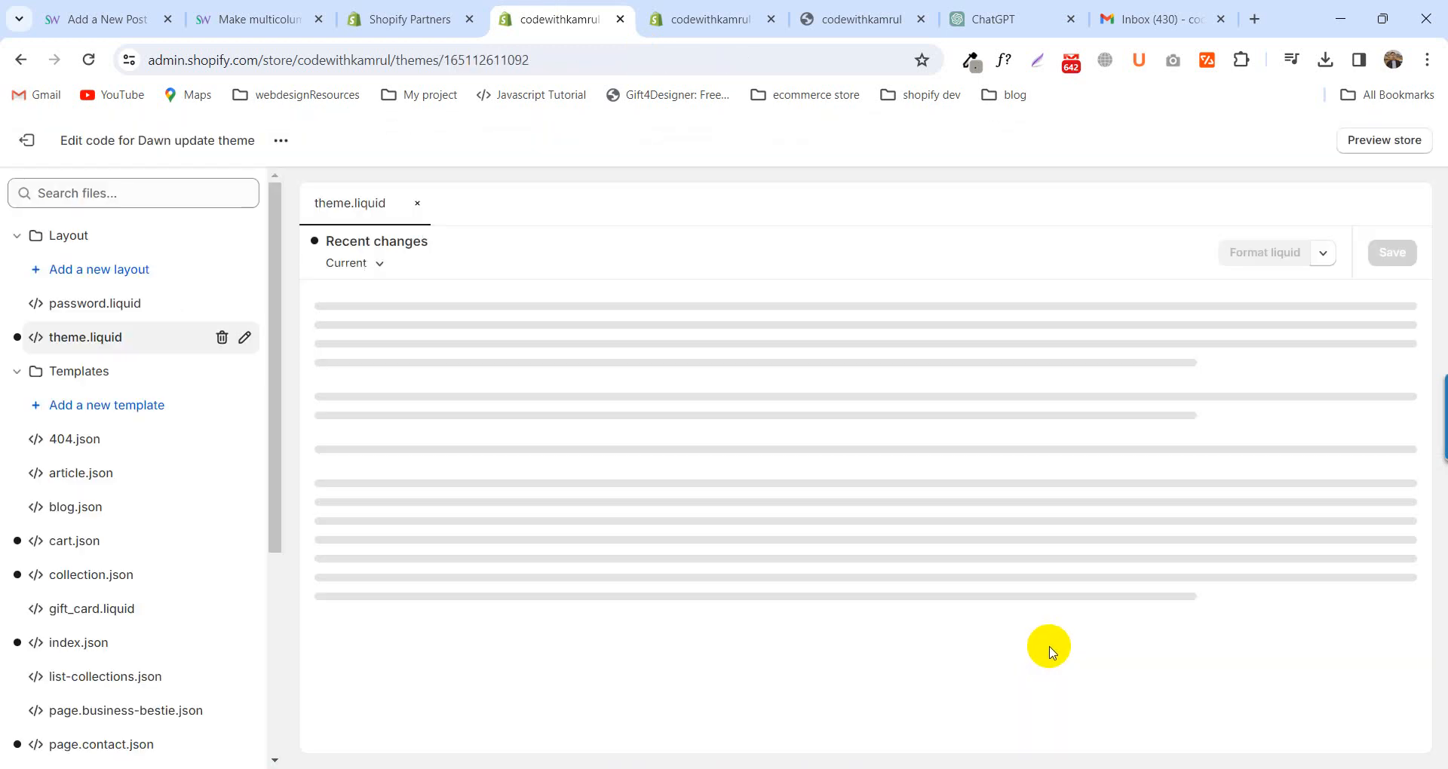
click(416, 204)
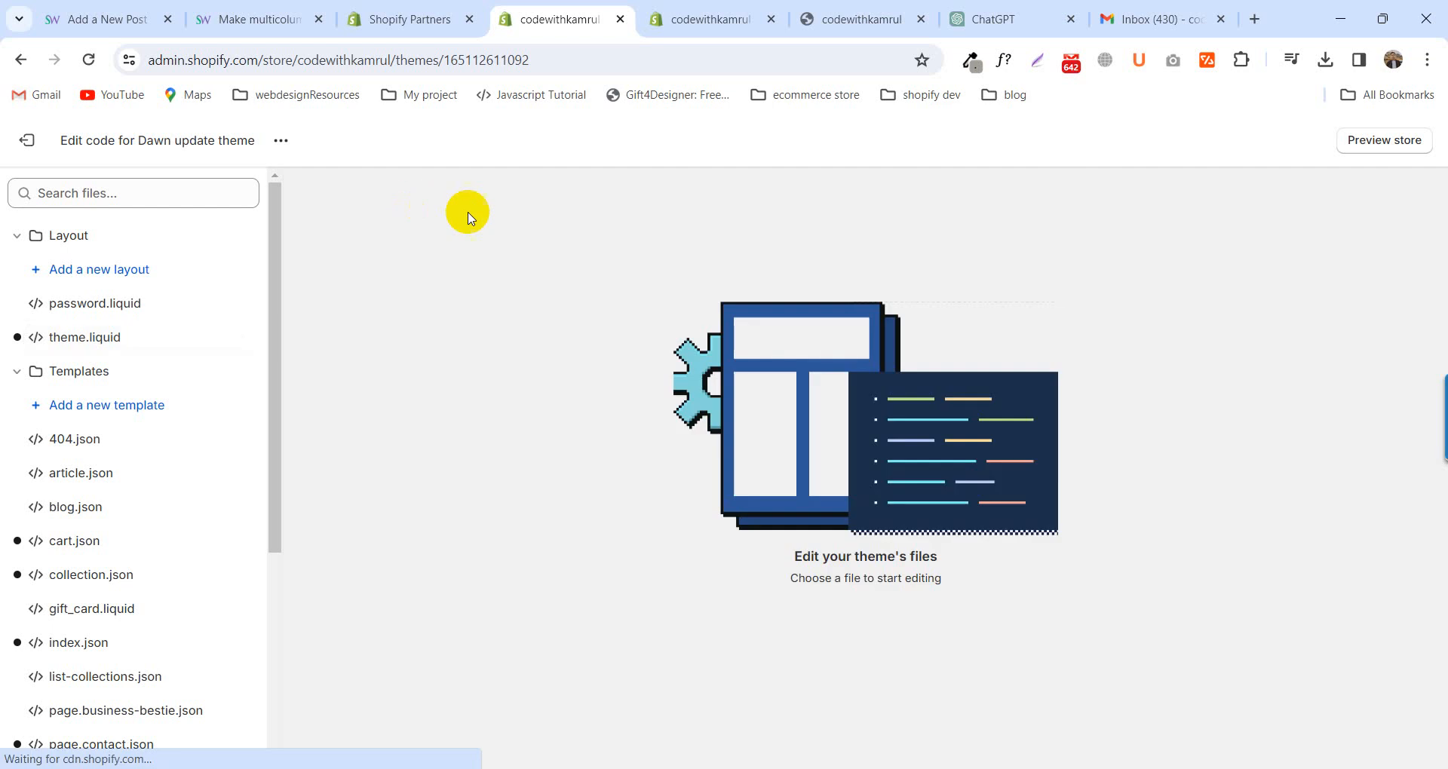
click(132, 193)
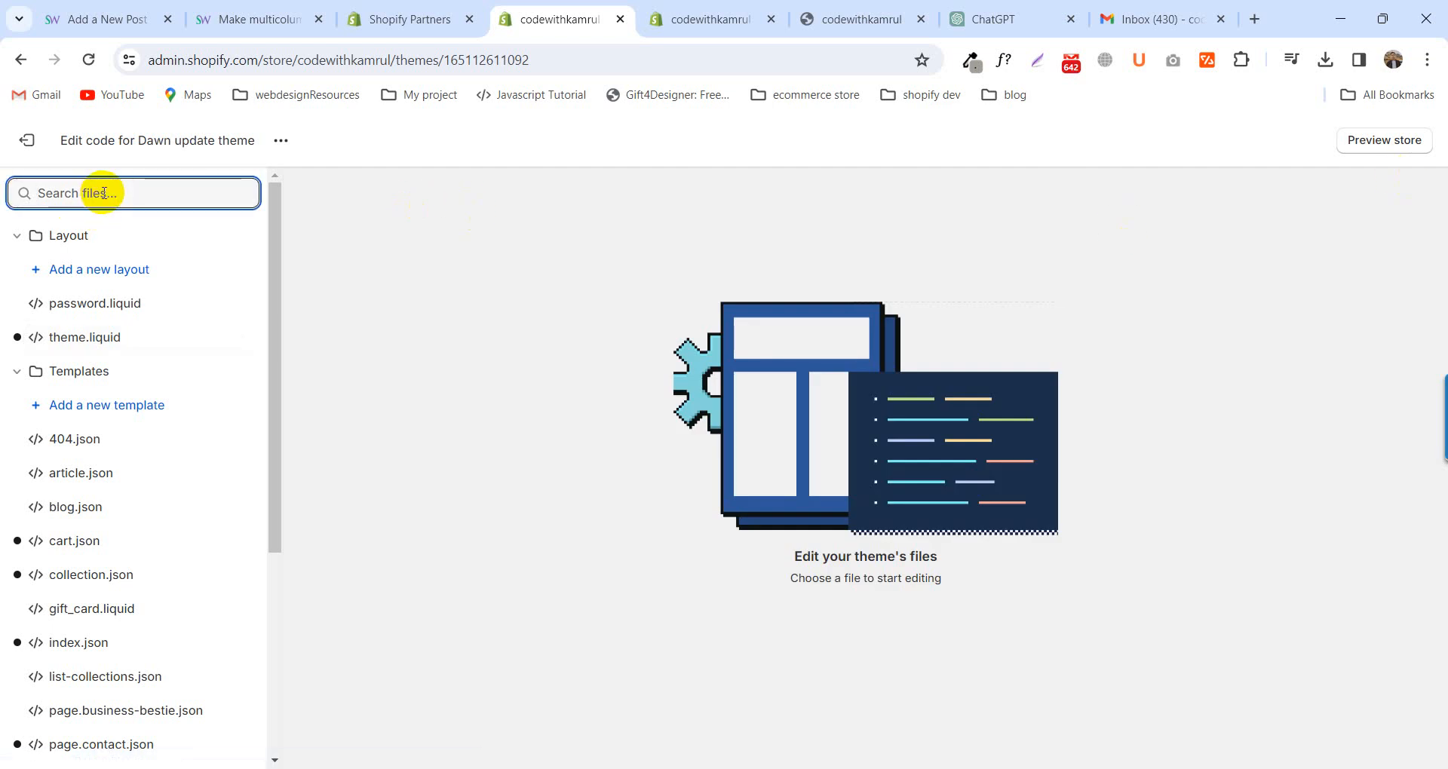
text(mul)
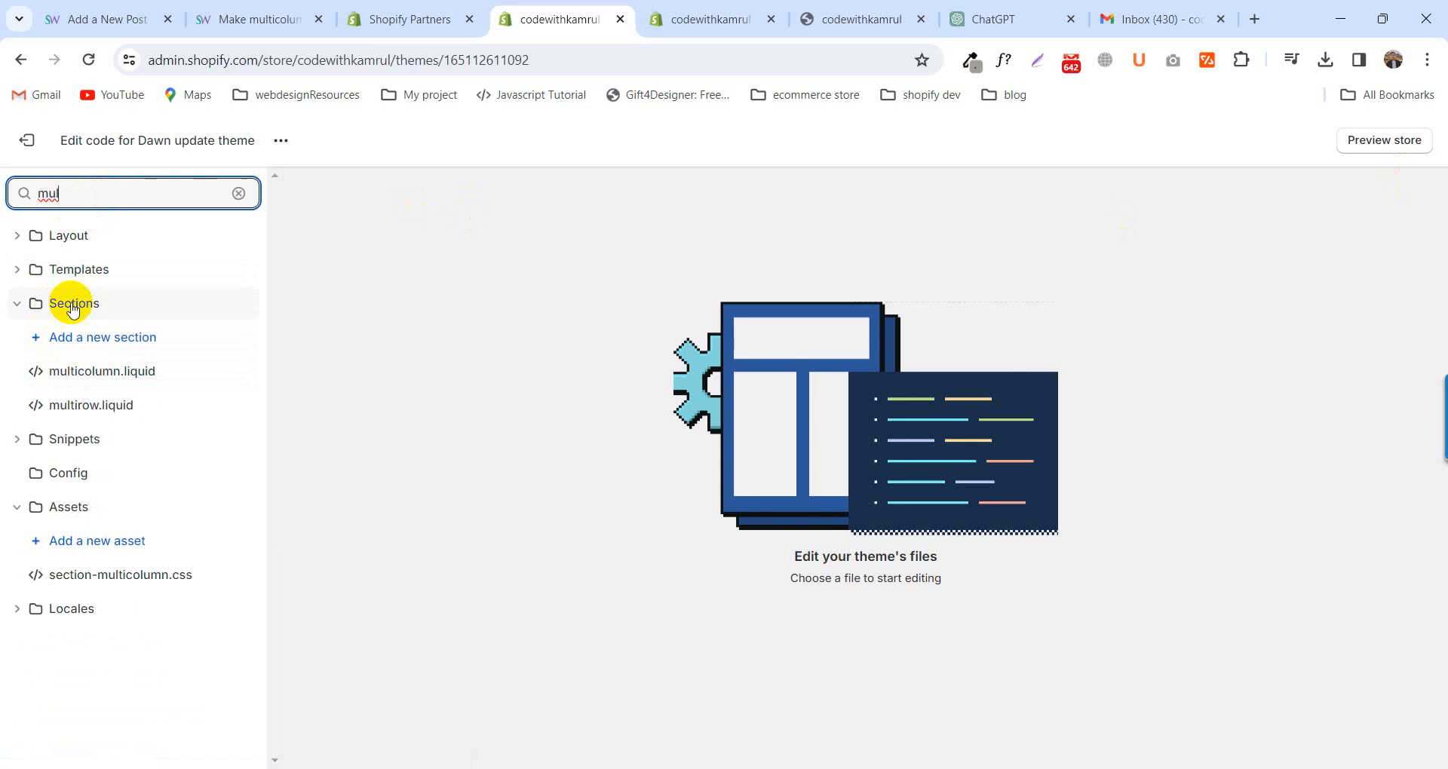
mouse_move(101, 372)
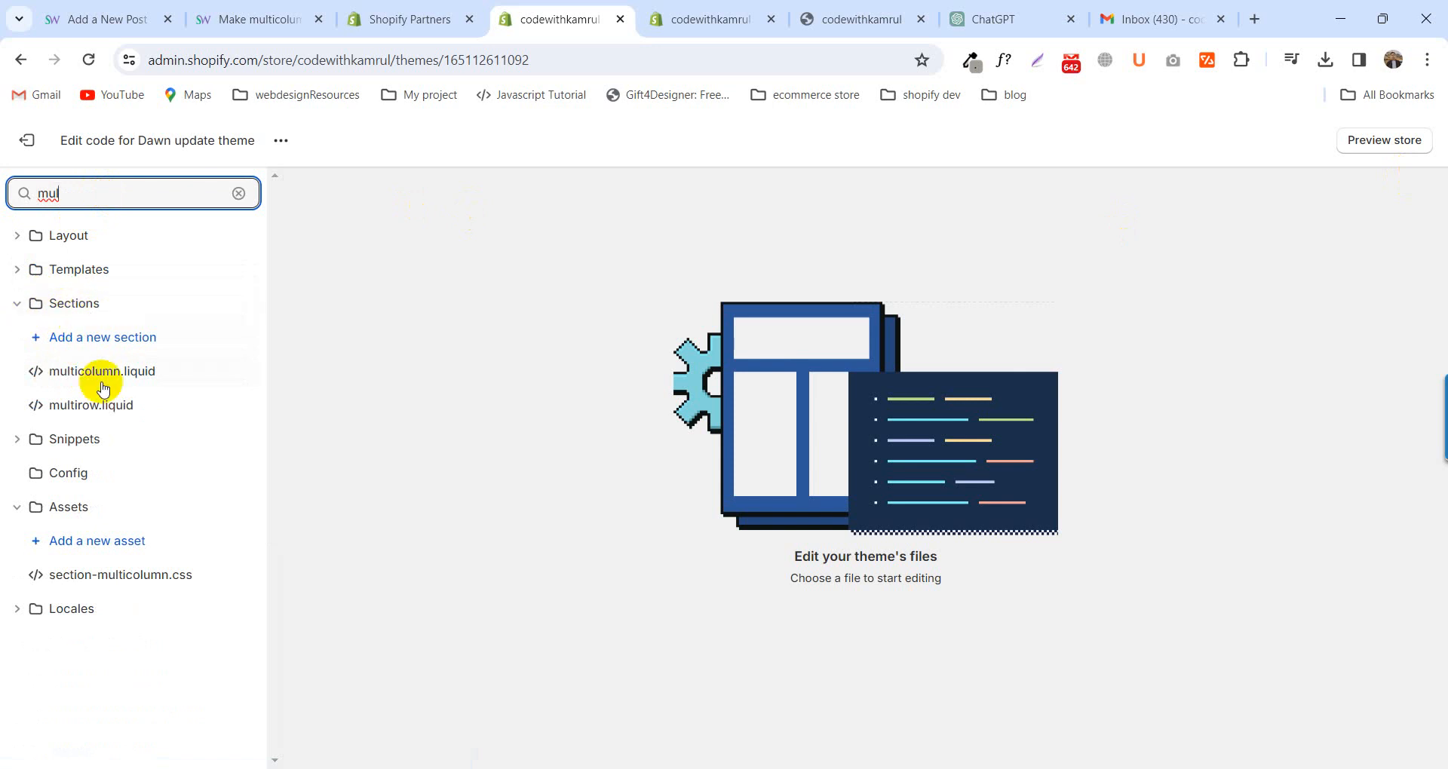
click(103, 371)
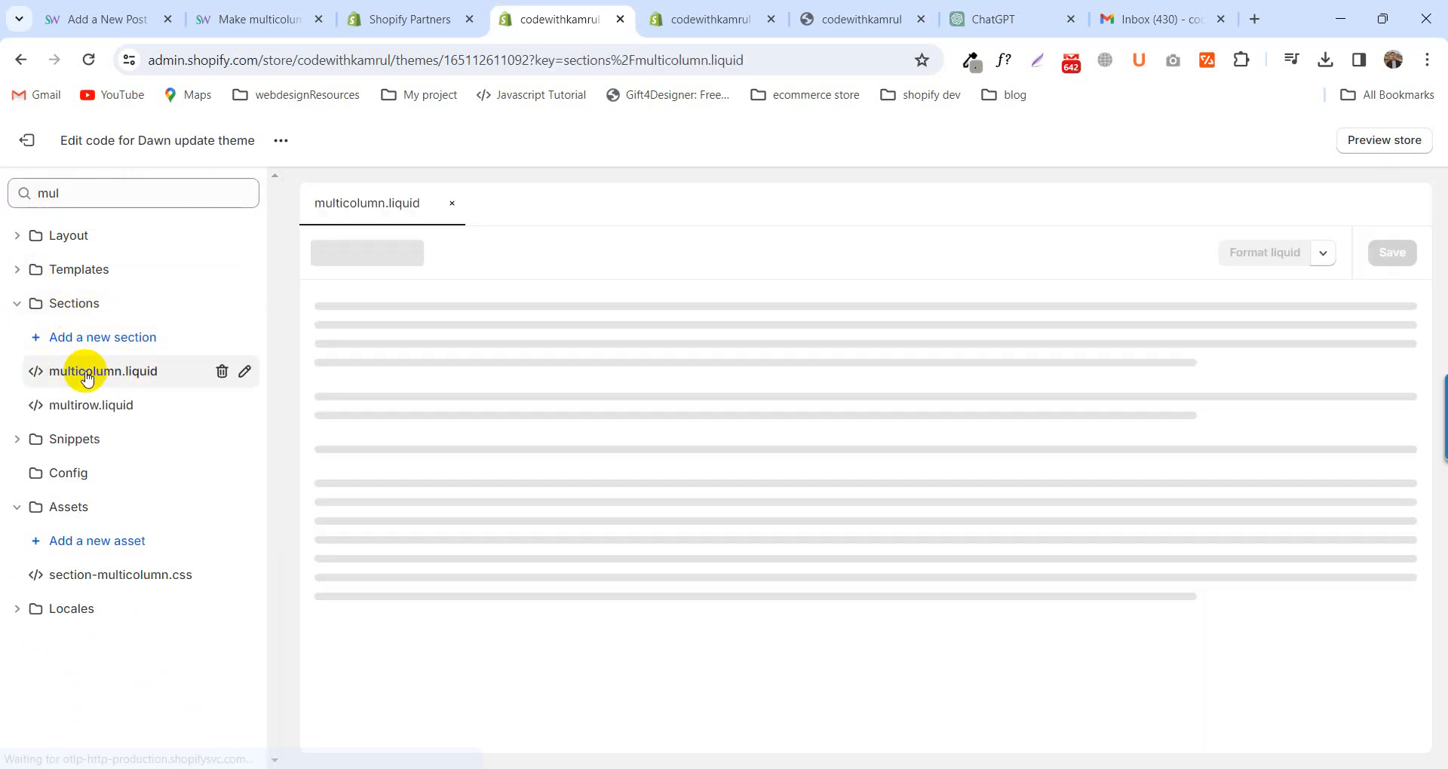
click(105, 371)
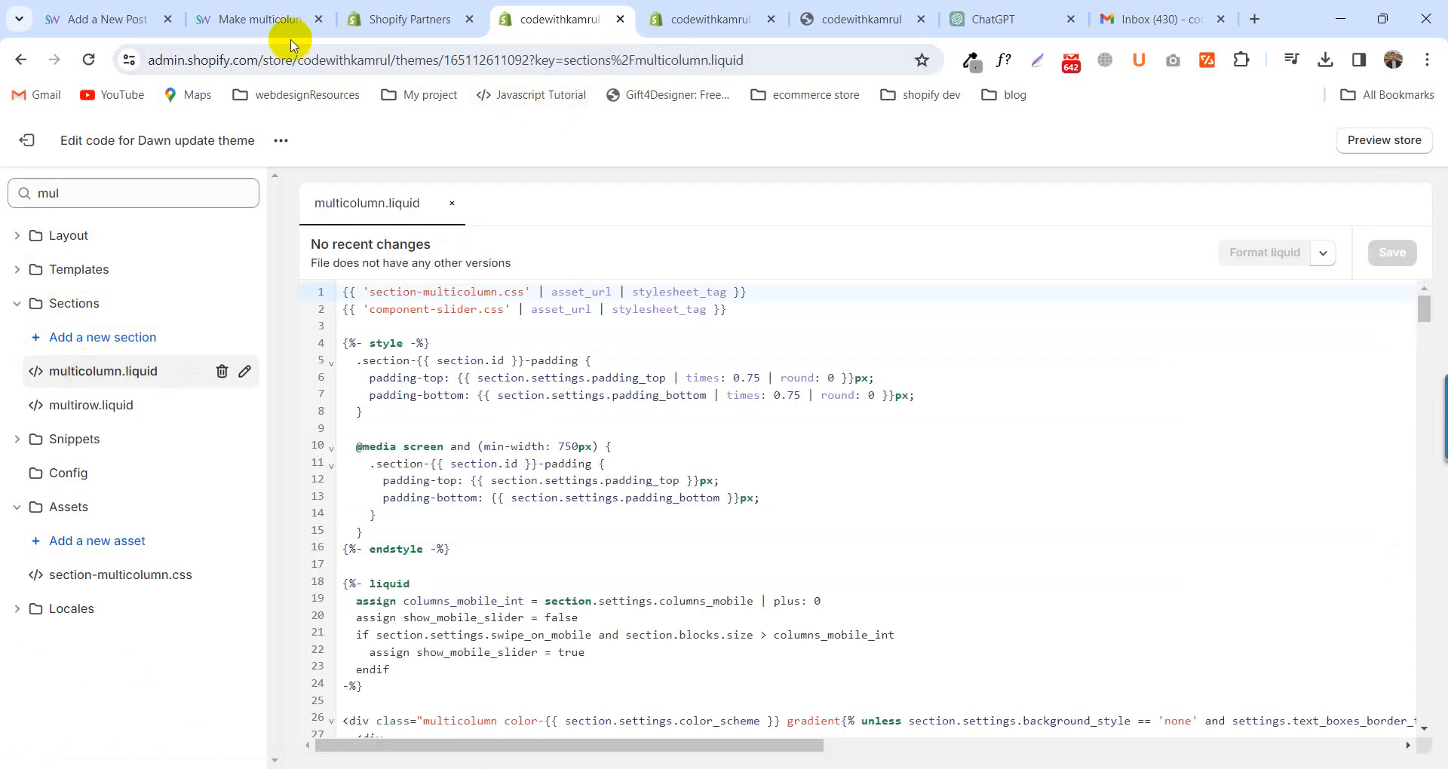
- On the ecomswoo.com tutorial, select and copy the number_of_columns search term from the steps
click(258, 18)
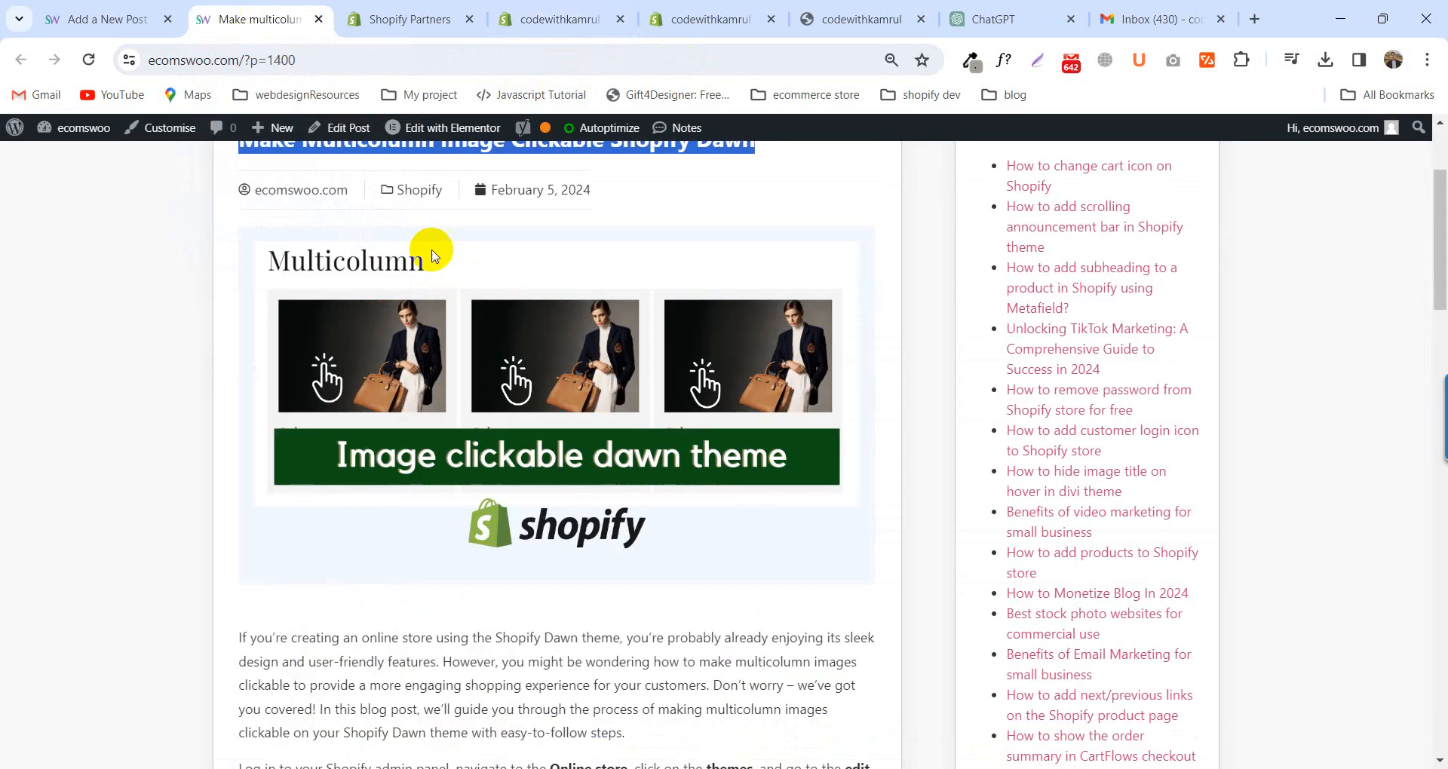
mouse_move(279, 394)
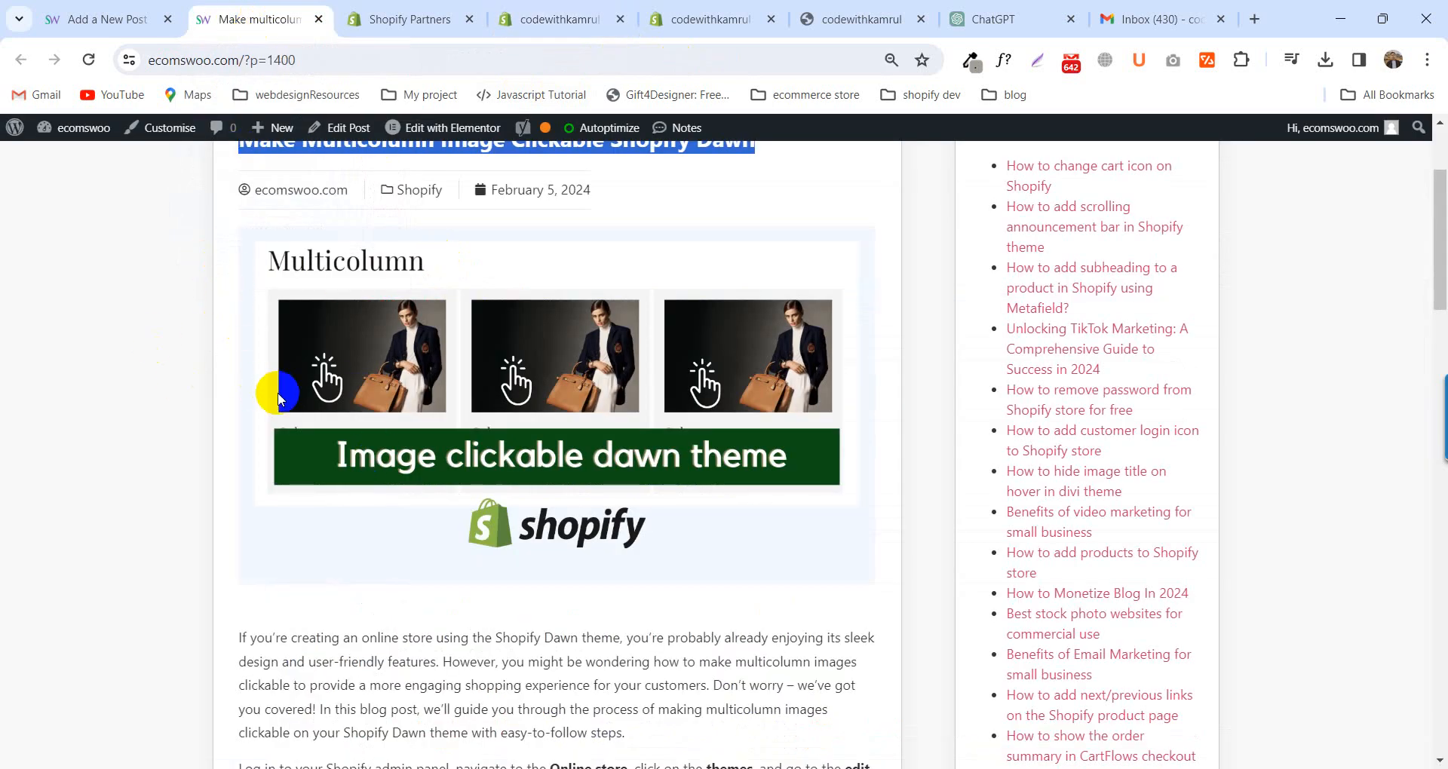
scroll(down, 3)
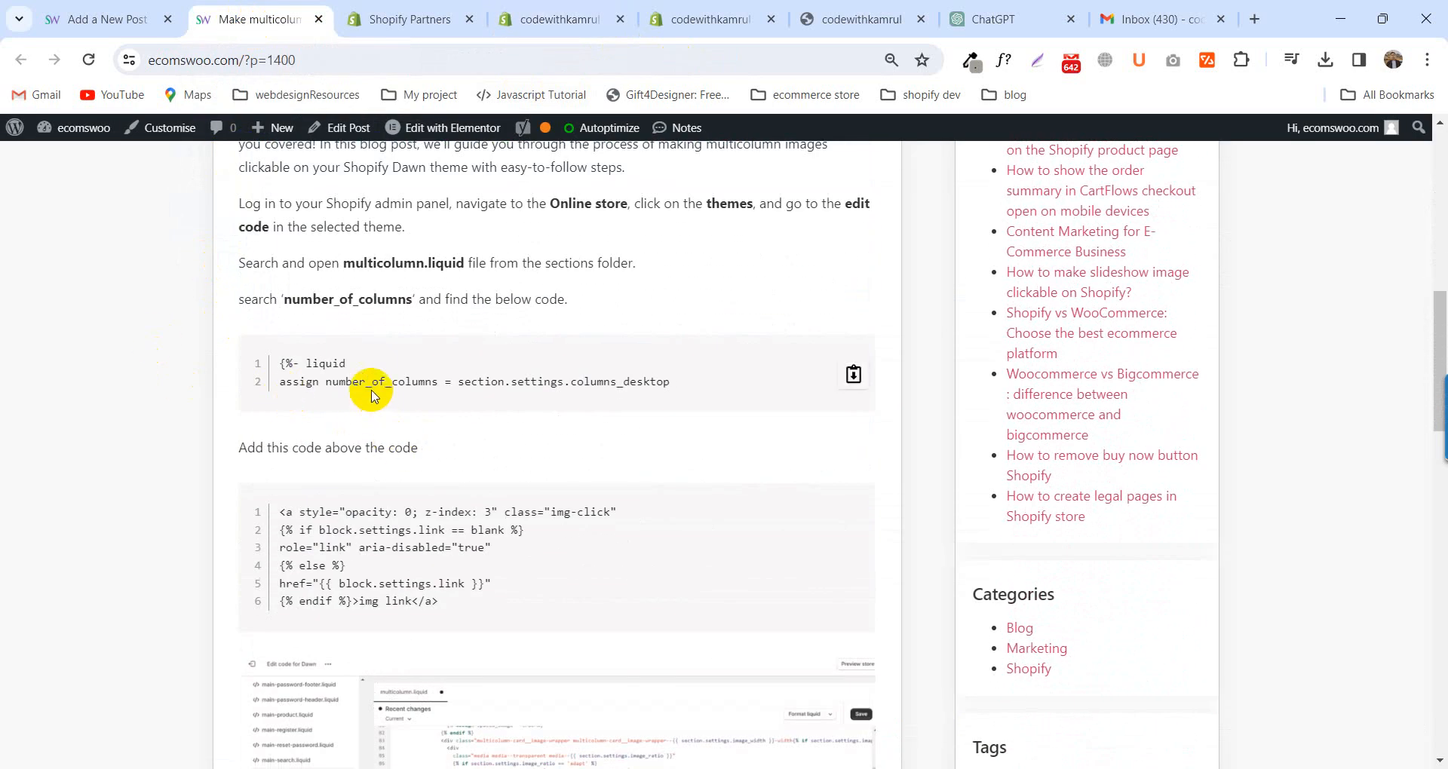
double_click(382, 381)
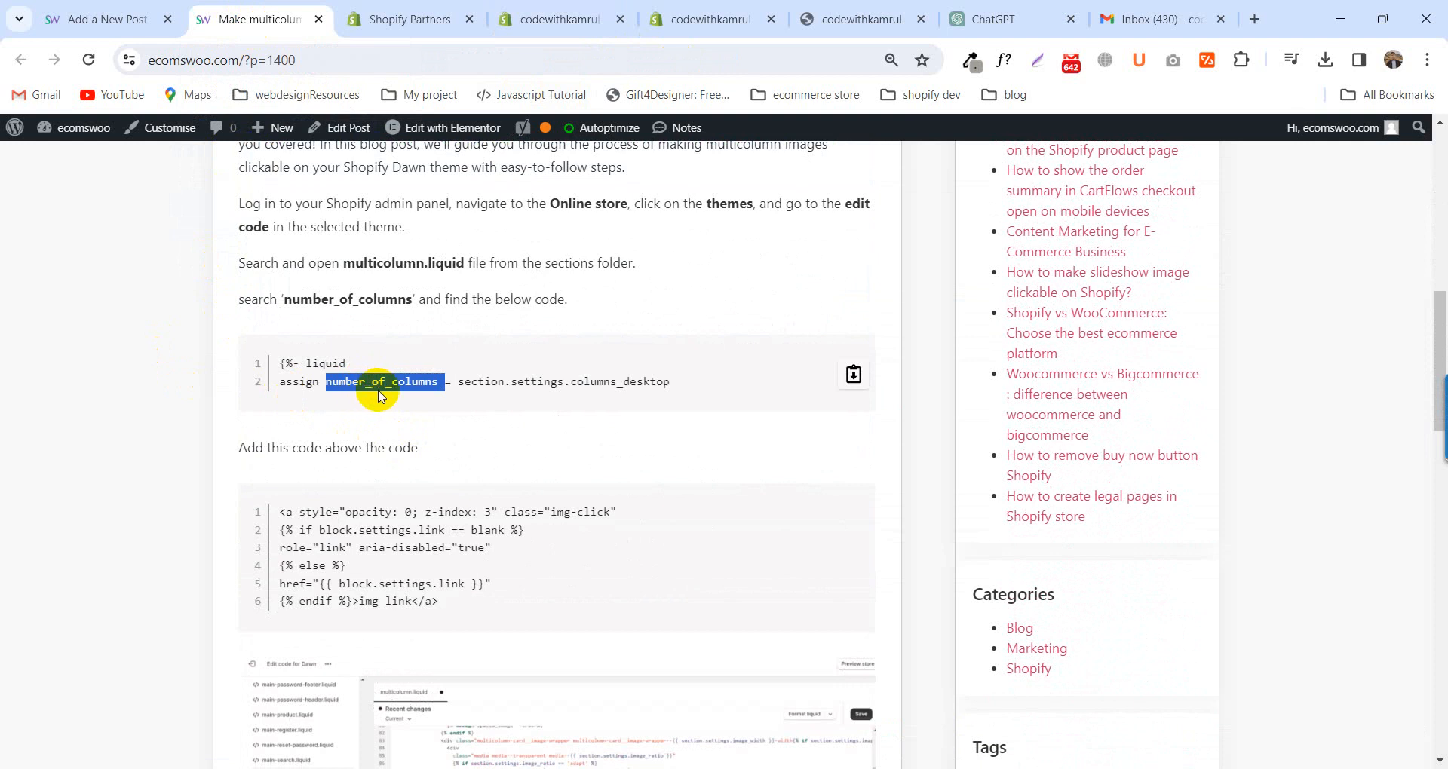
click(406, 18)
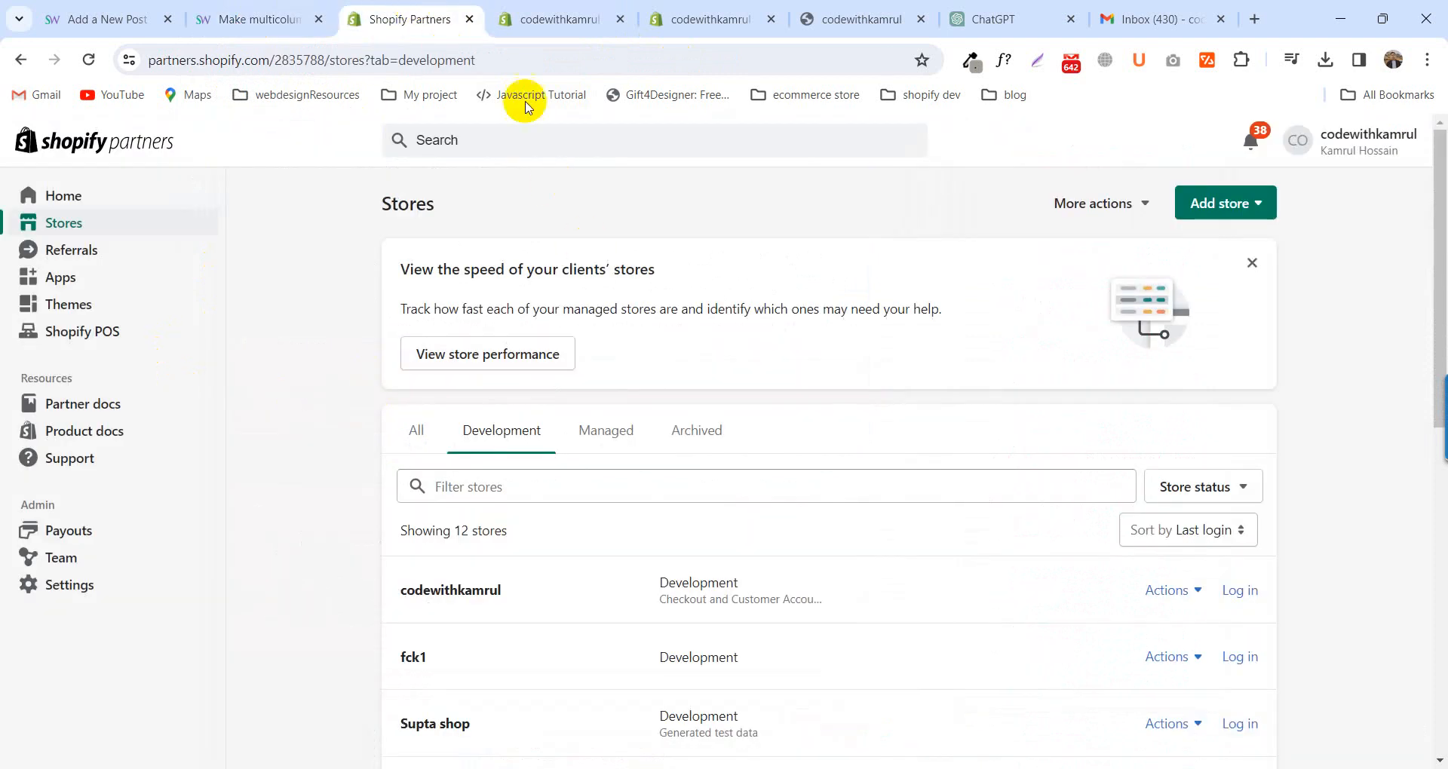
- Back in the multicolumn.liquid editor, jump to the number_of_columns occurrence in the file
click(562, 18)
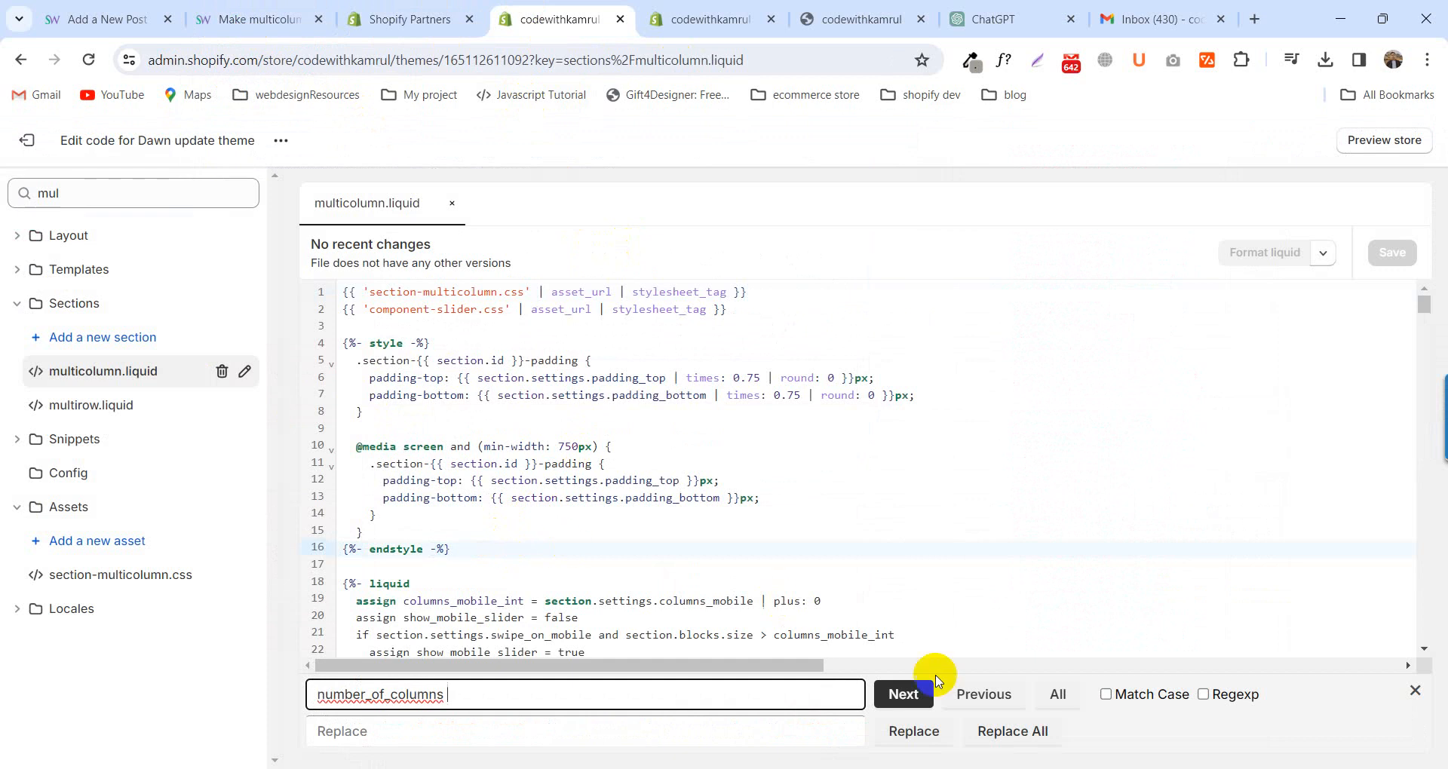
click(902, 694)
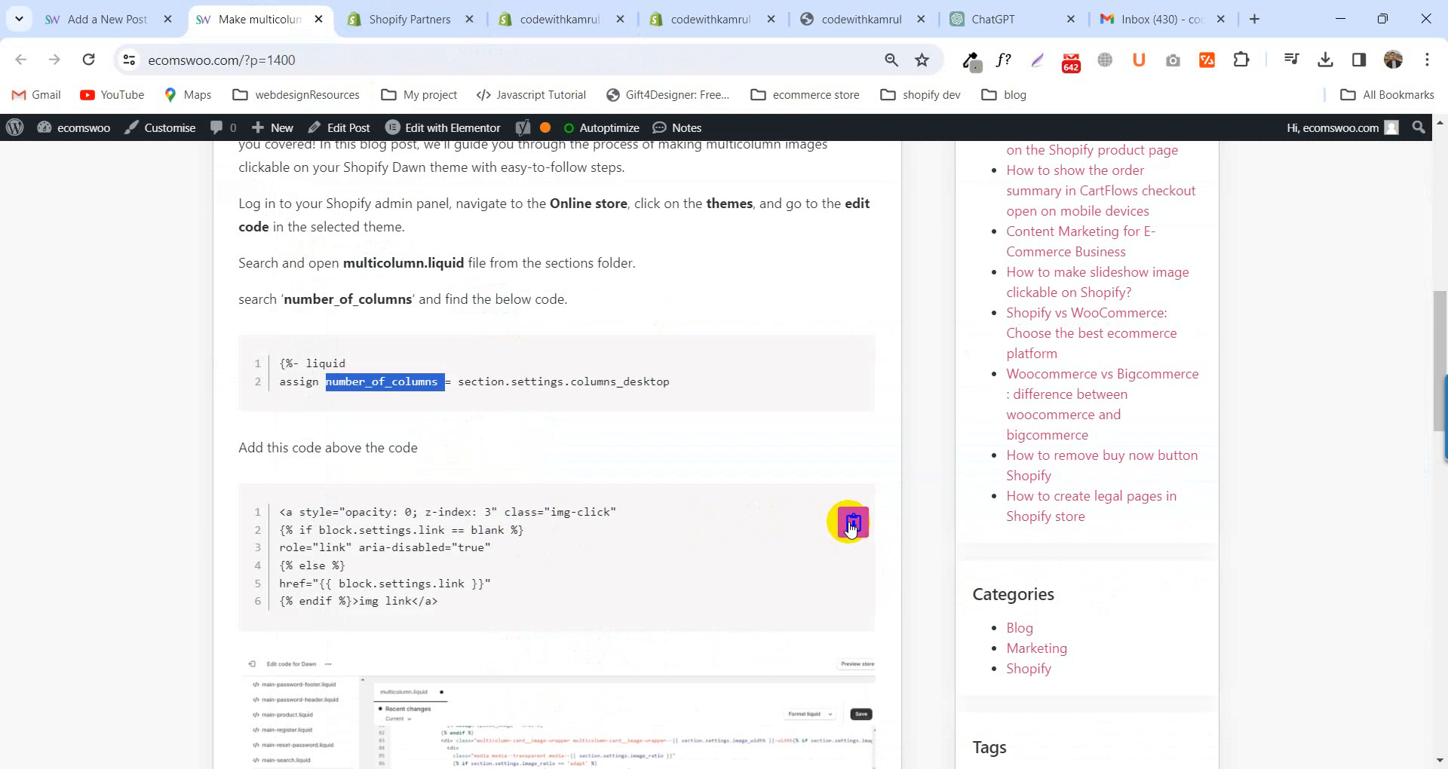
- Paste the tutorial's image link snippet above the number_of_columns liquid block and save multicolumn.liquid
click(562, 18)
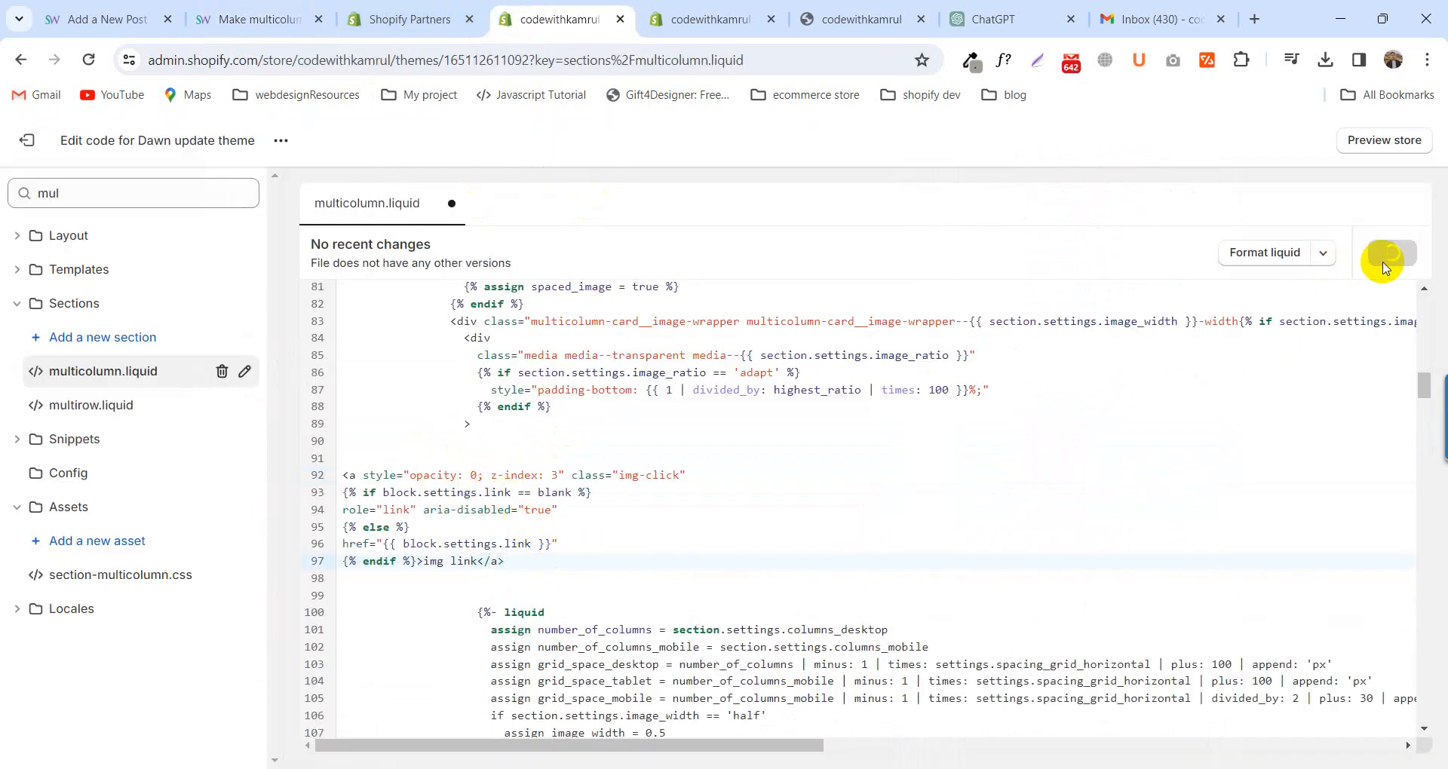
click(1389, 252)
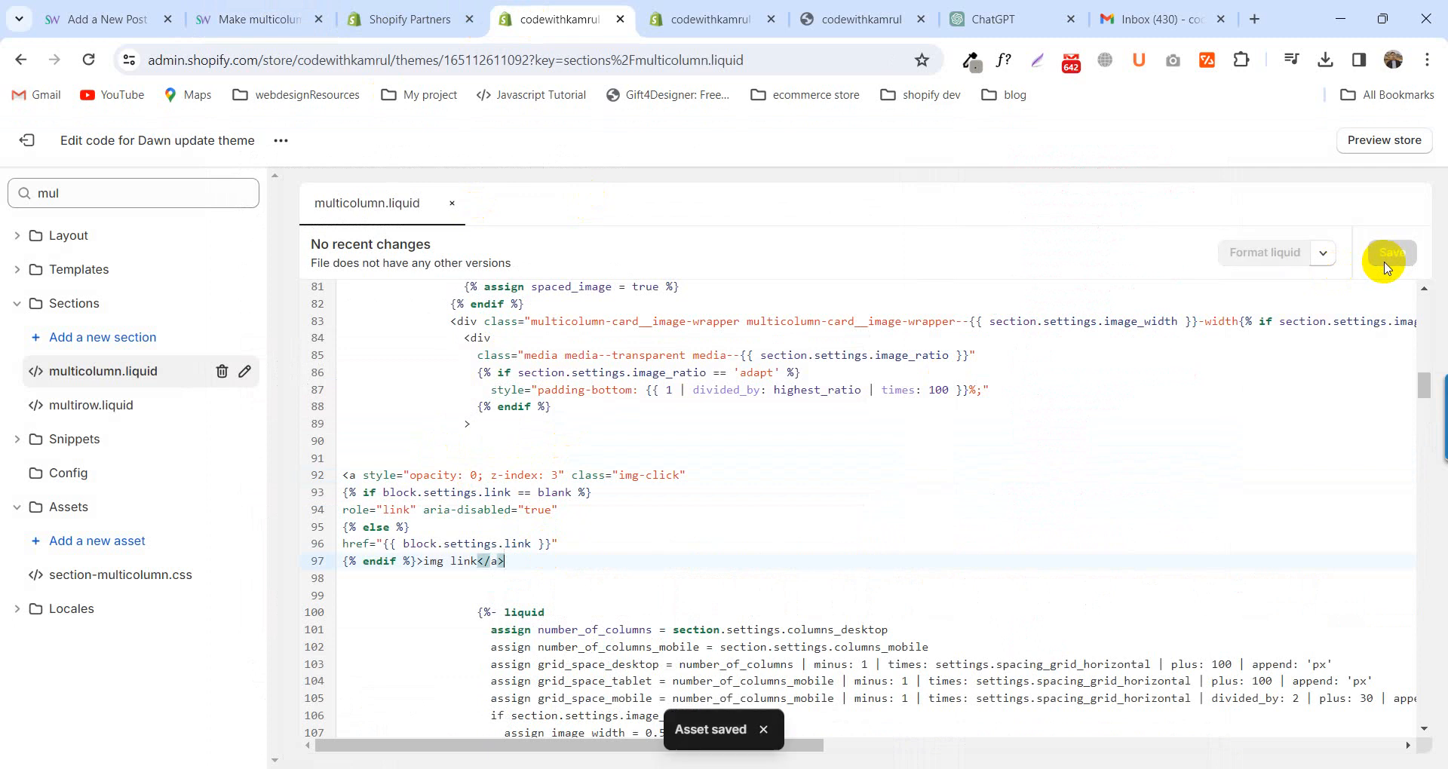
- From the code editor's theme actions, choose Customize theme to launch the Dawn update customizer
click(1390, 252)
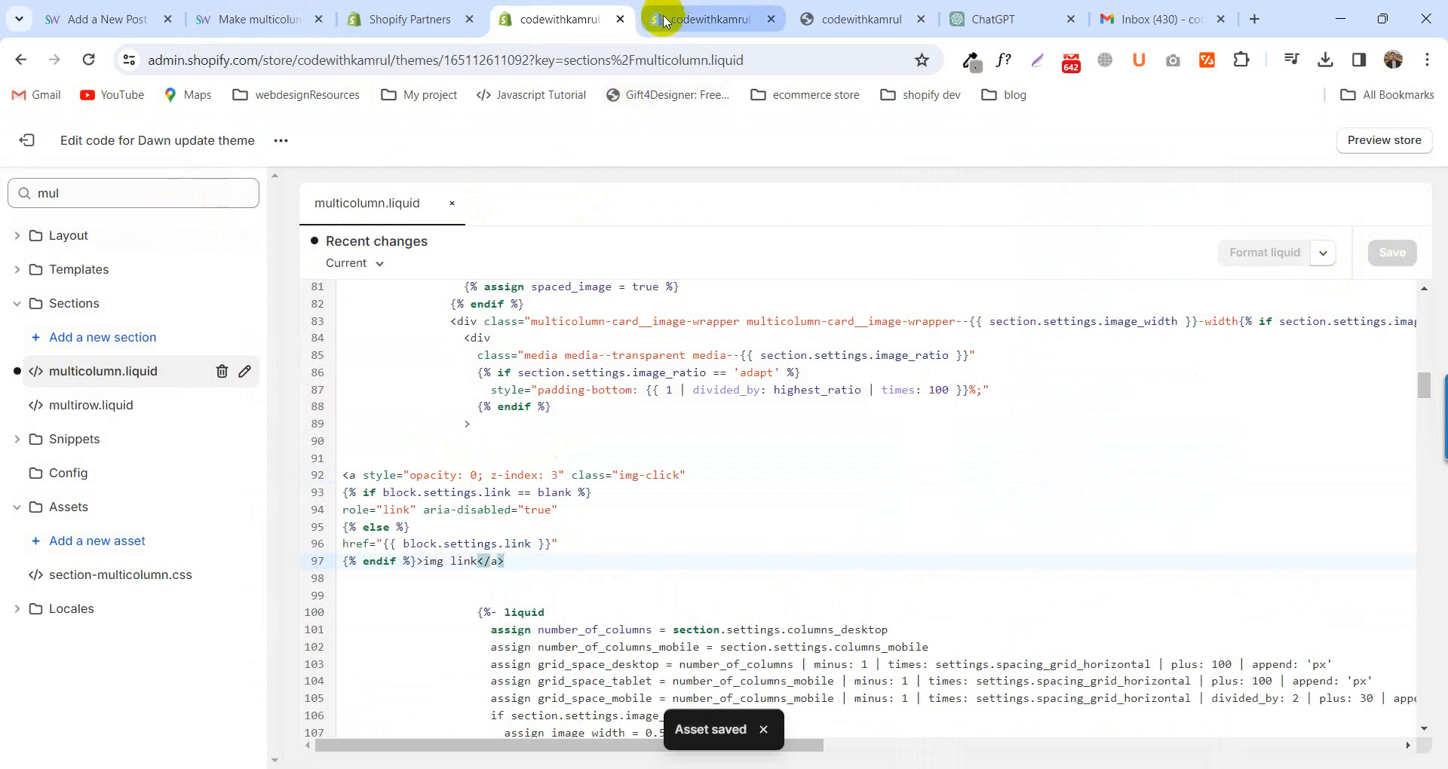
click(281, 141)
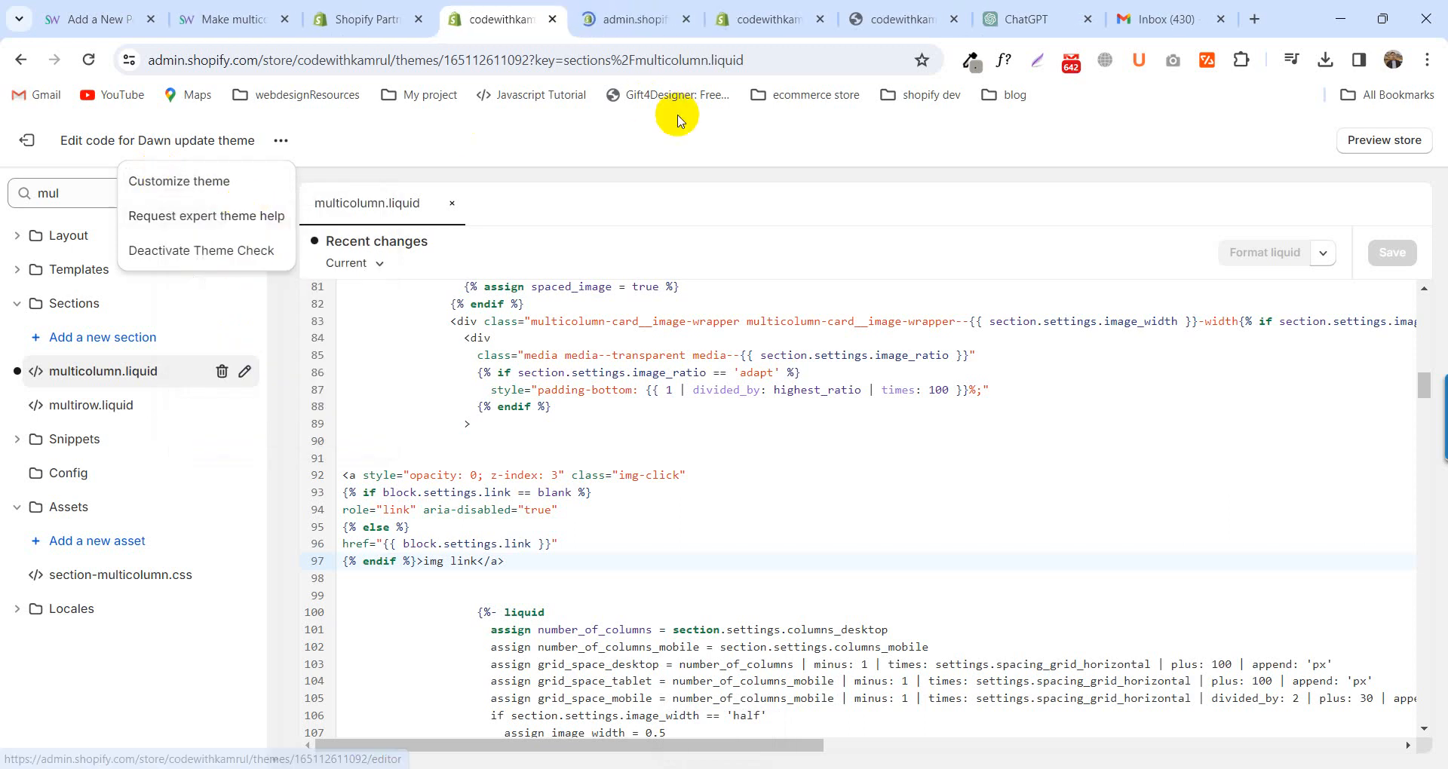
click(632, 18)
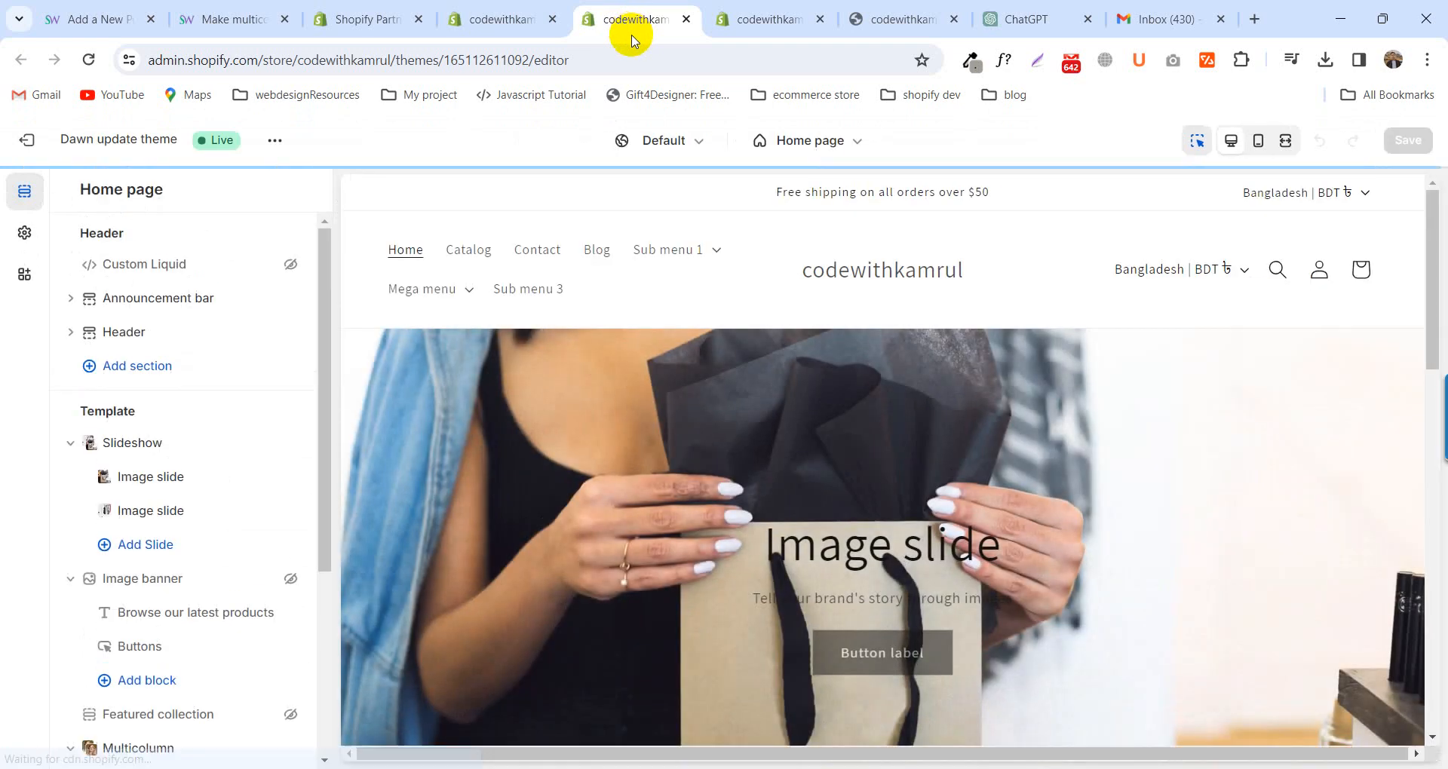
- Scroll to the home page's Multicolumn section and select its first Column block settings
scroll(down, 3)
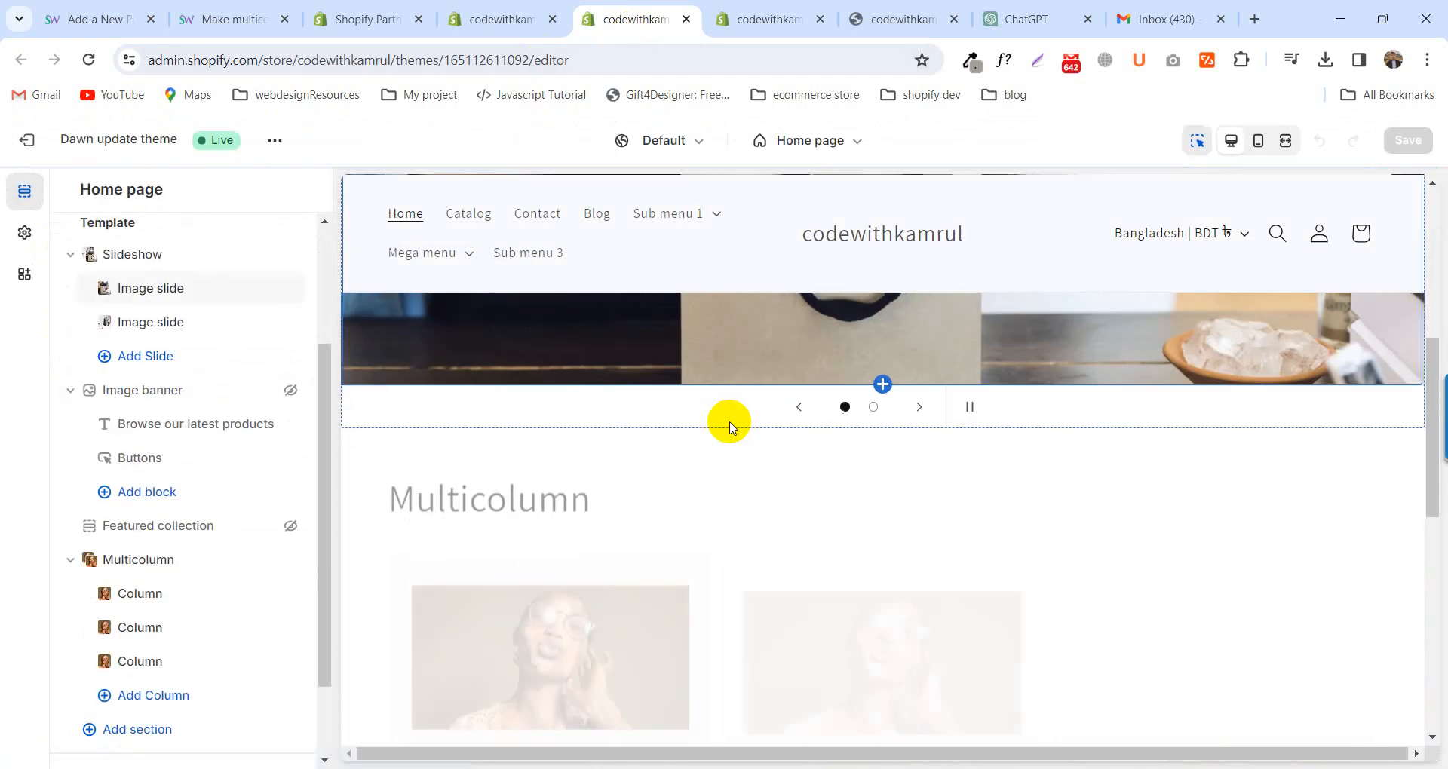
scroll(down, 3)
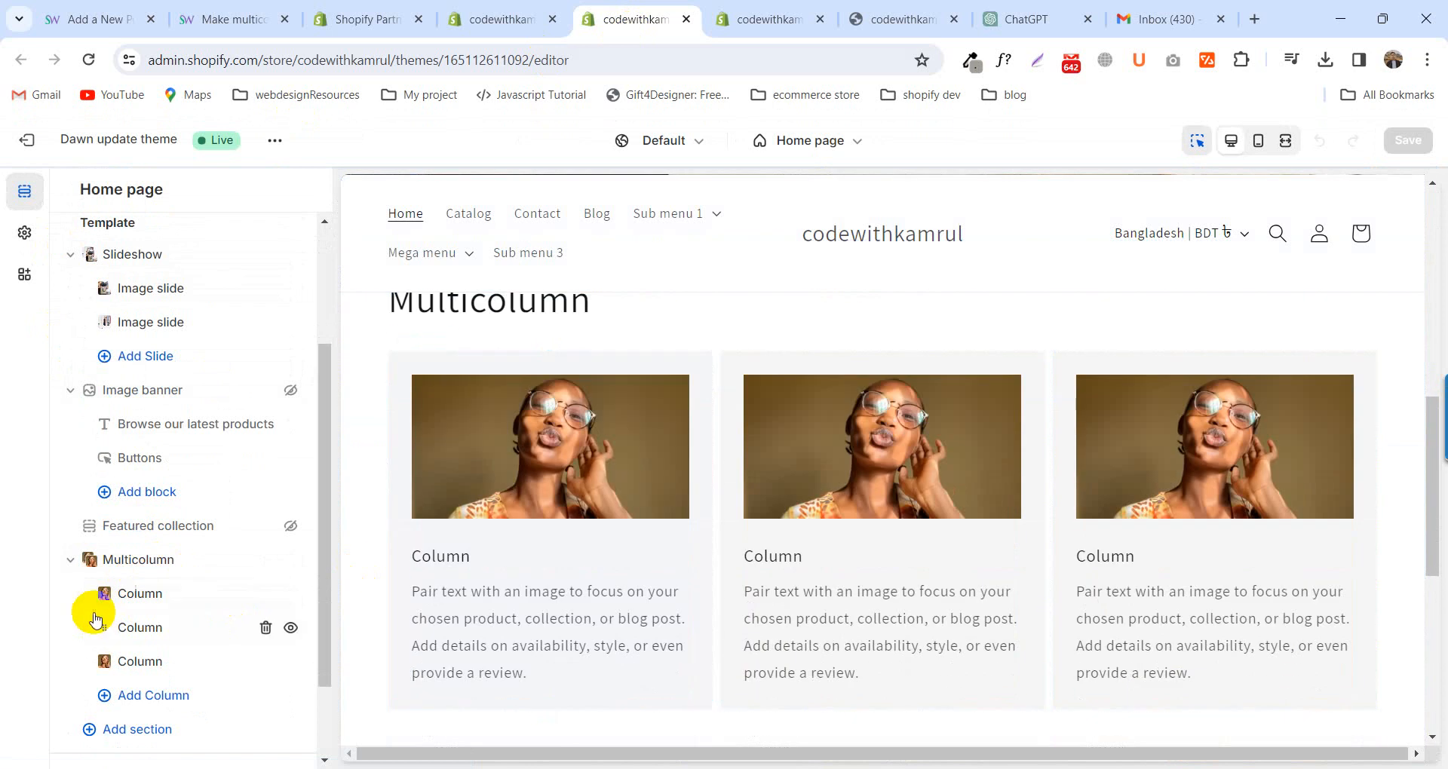
click(139, 593)
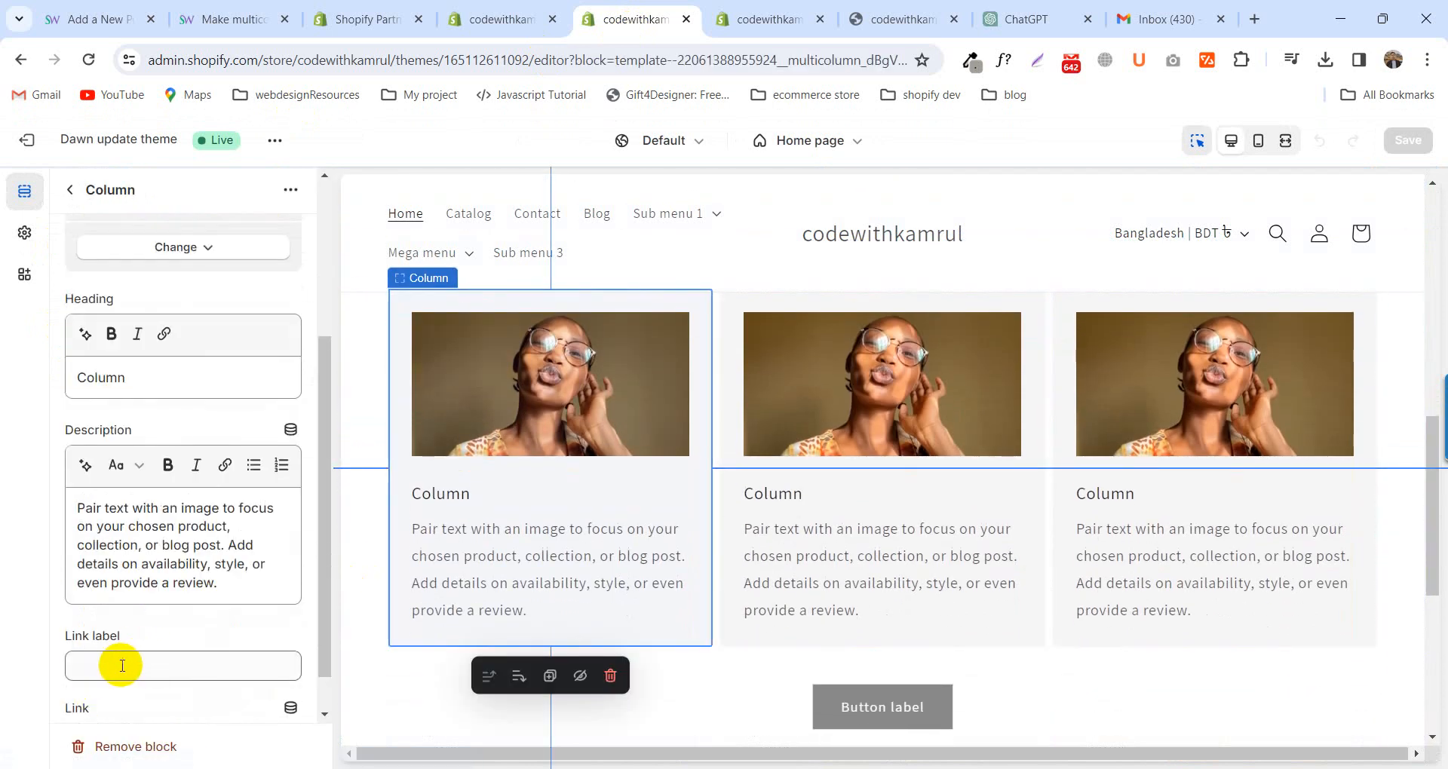
- Set the first column's Link to Collections > All collections and save the theme
click(183, 665)
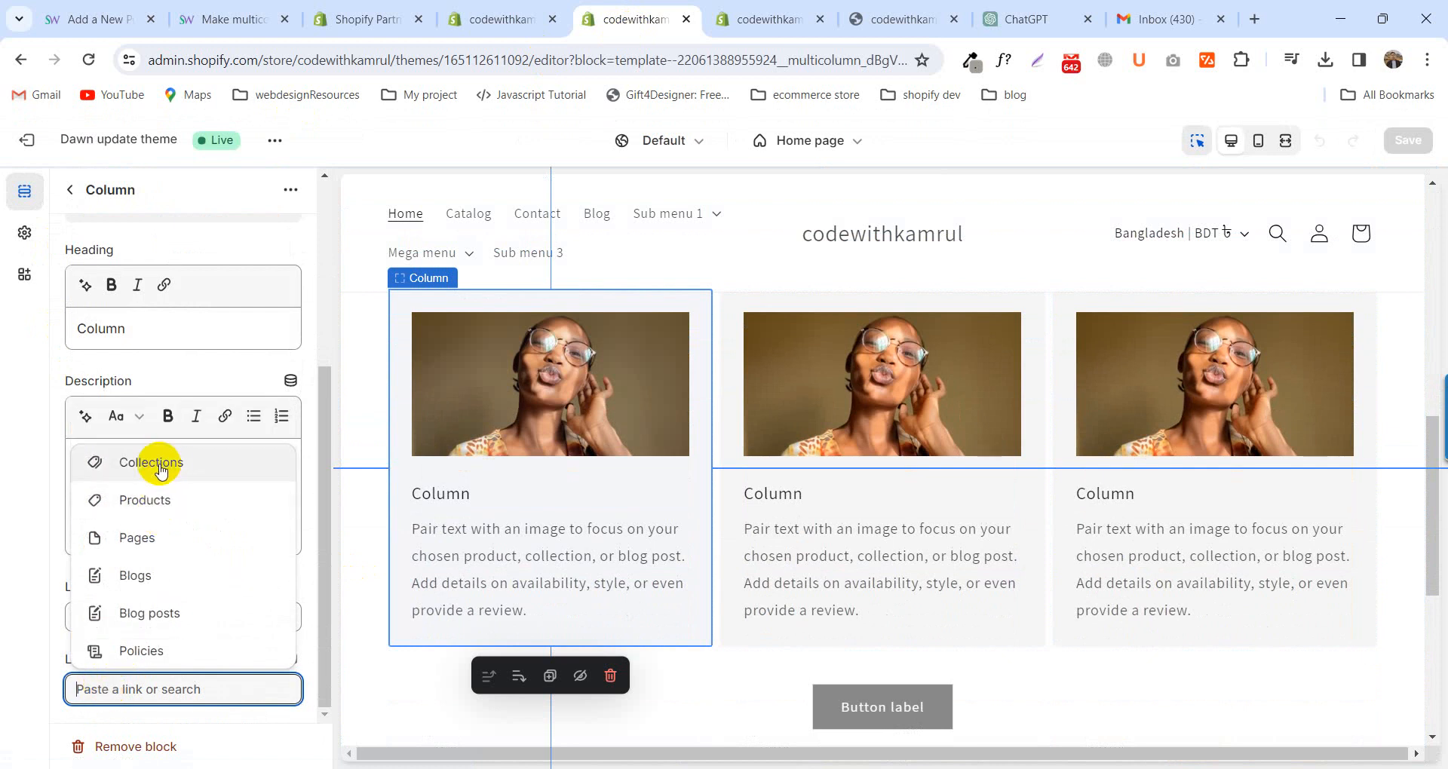
click(150, 463)
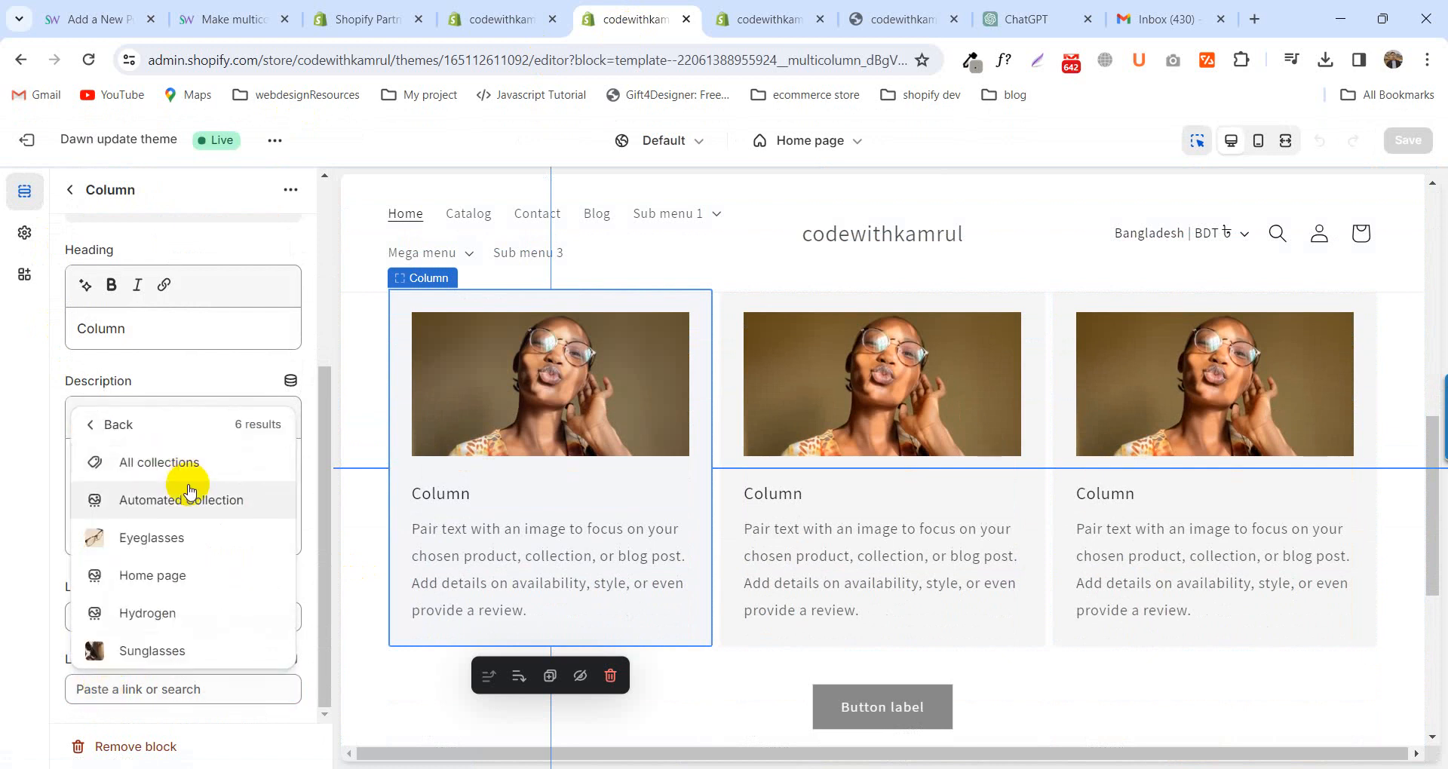
click(159, 461)
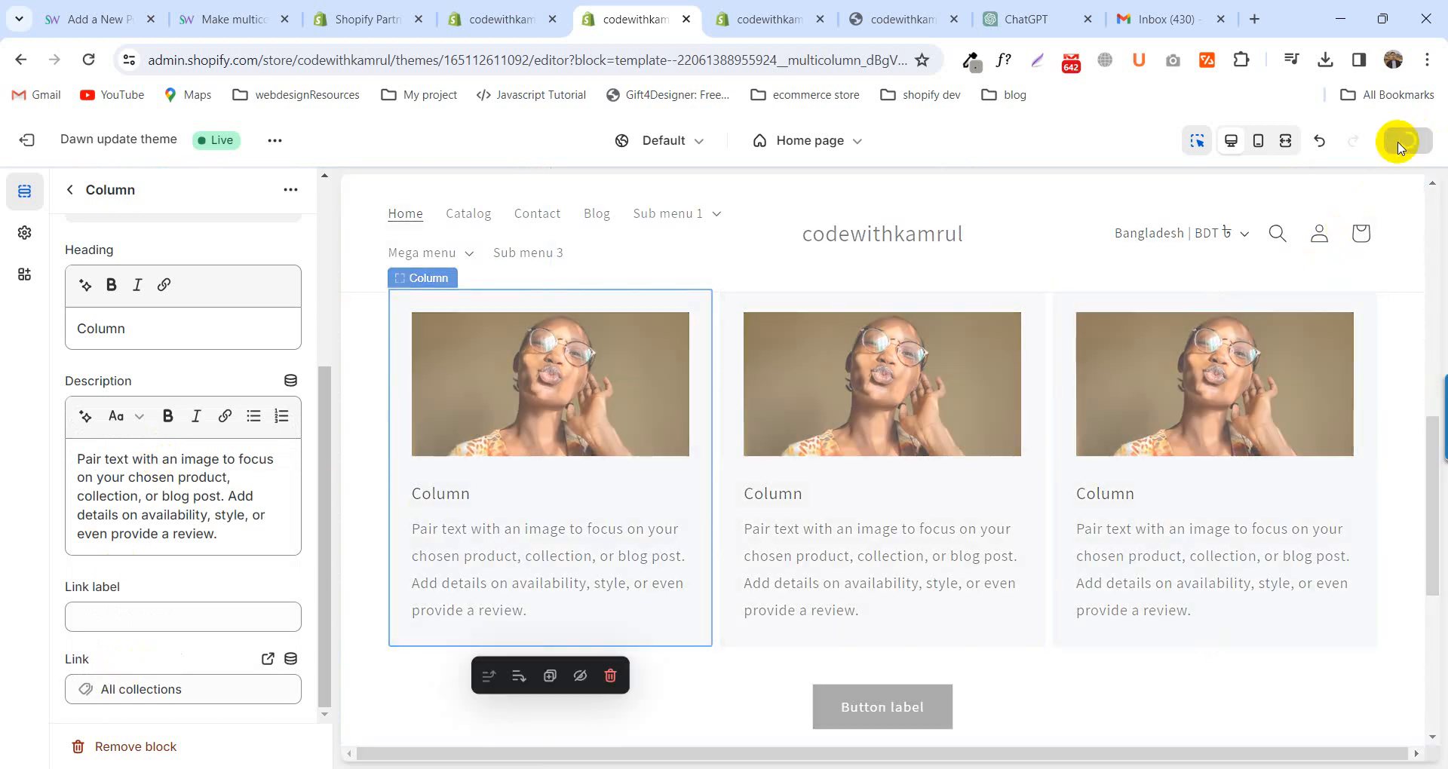
click(767, 18)
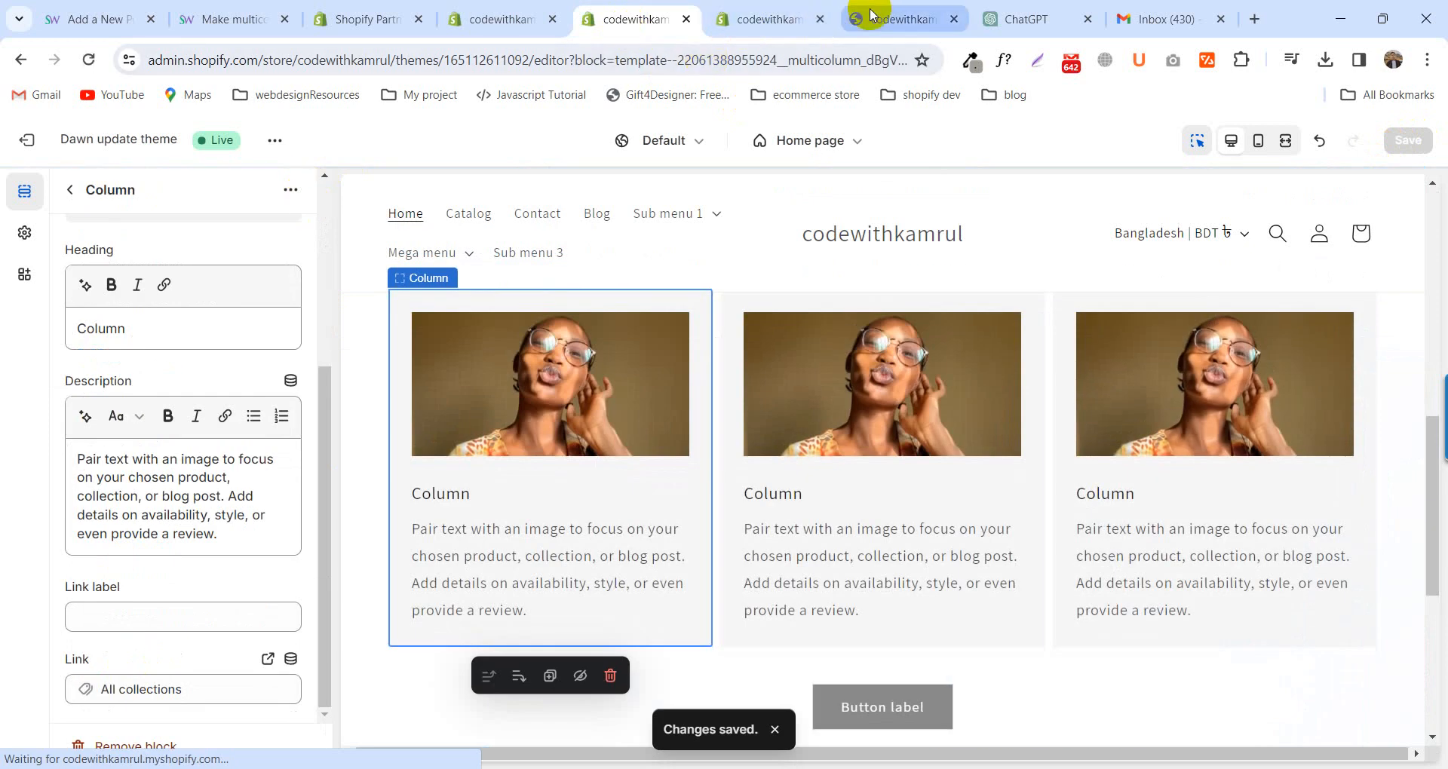
- Check the live storefront's Multicolumn images for links, then return to the theme editor
click(901, 18)
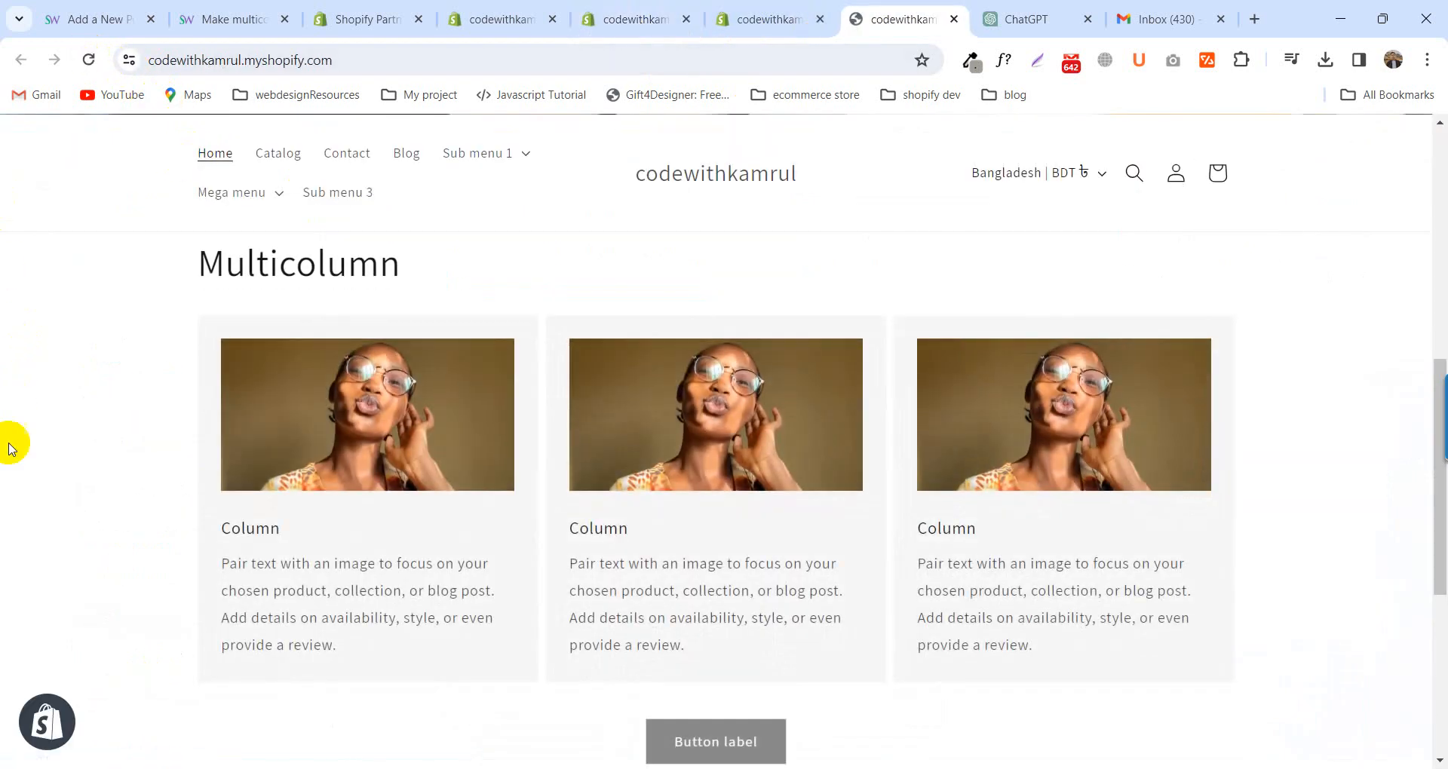
mouse_move(4, 381)
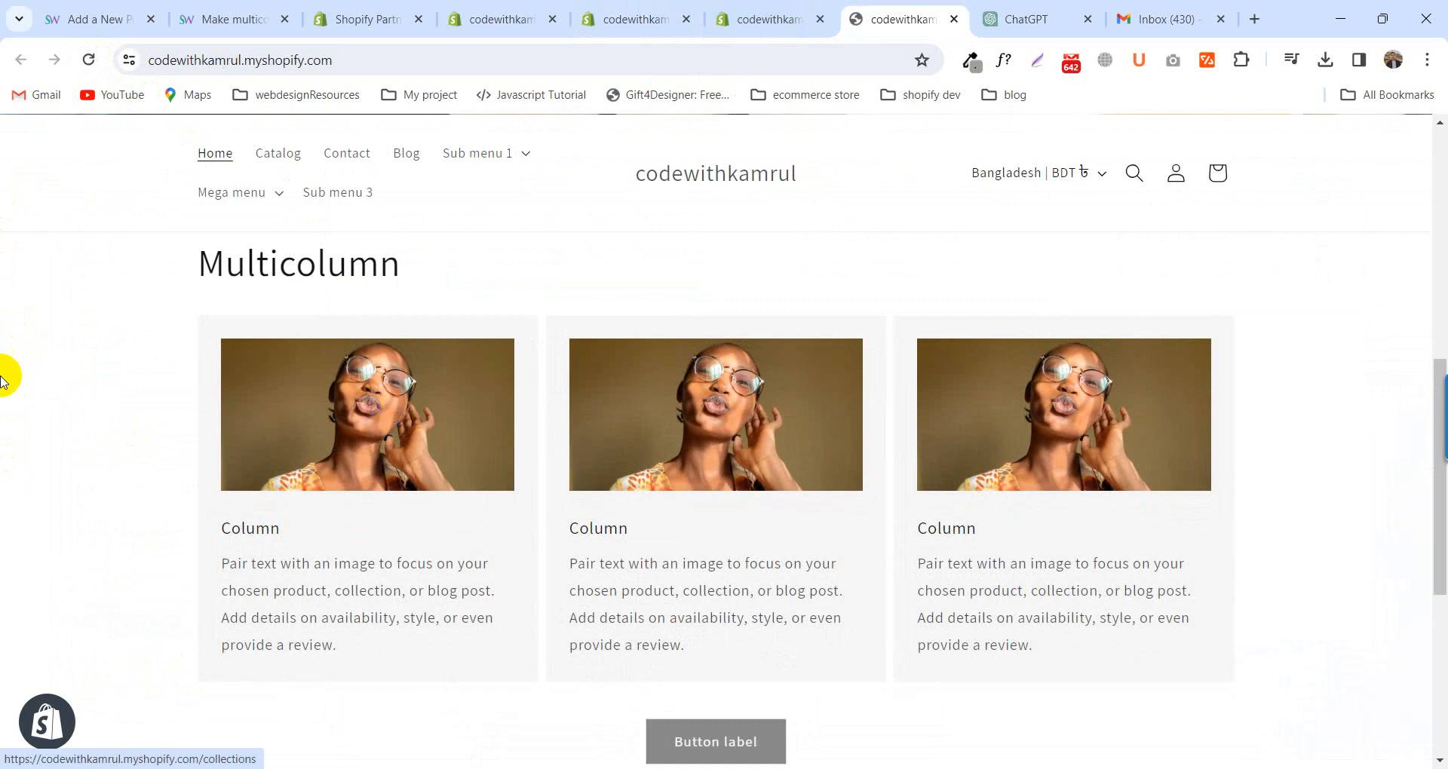
scroll(up, 3)
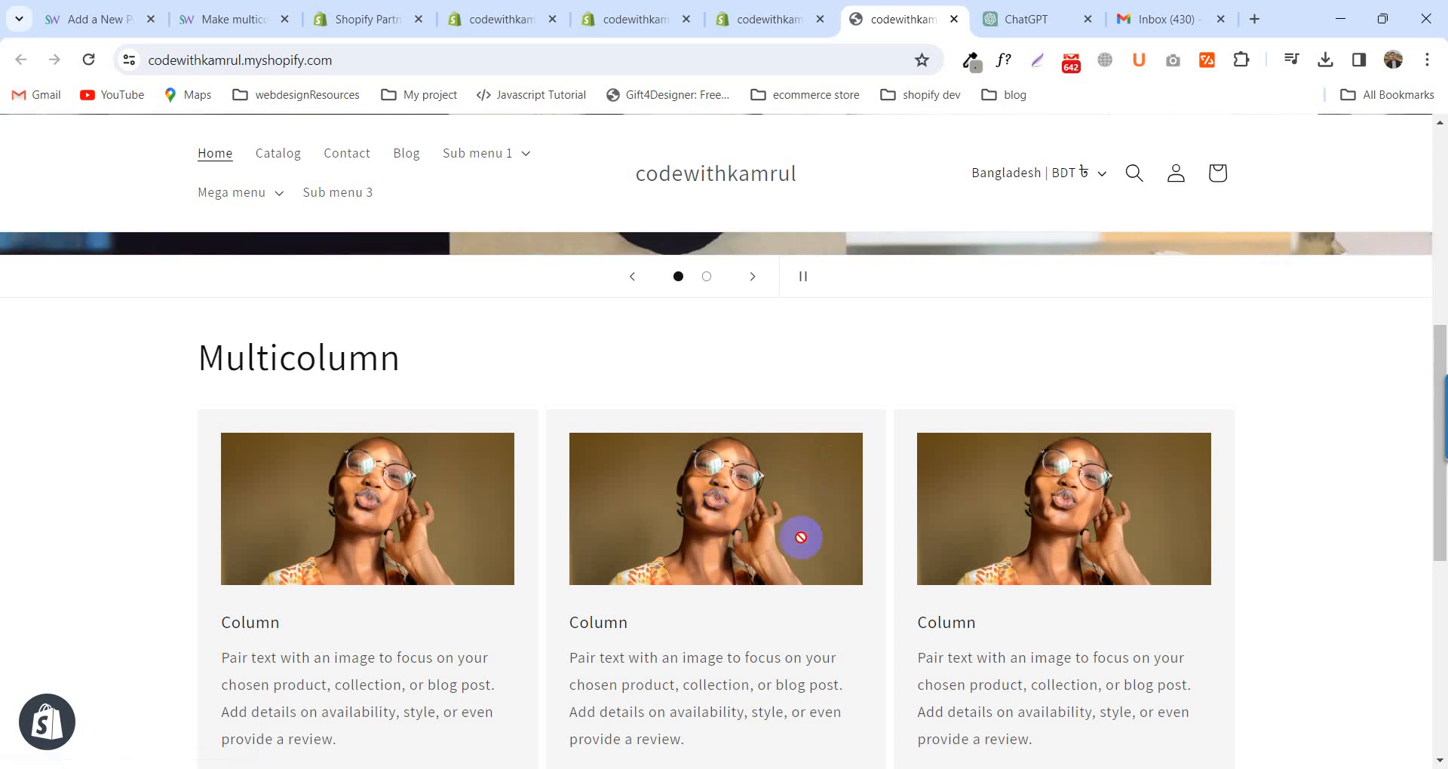
mouse_move(679, 467)
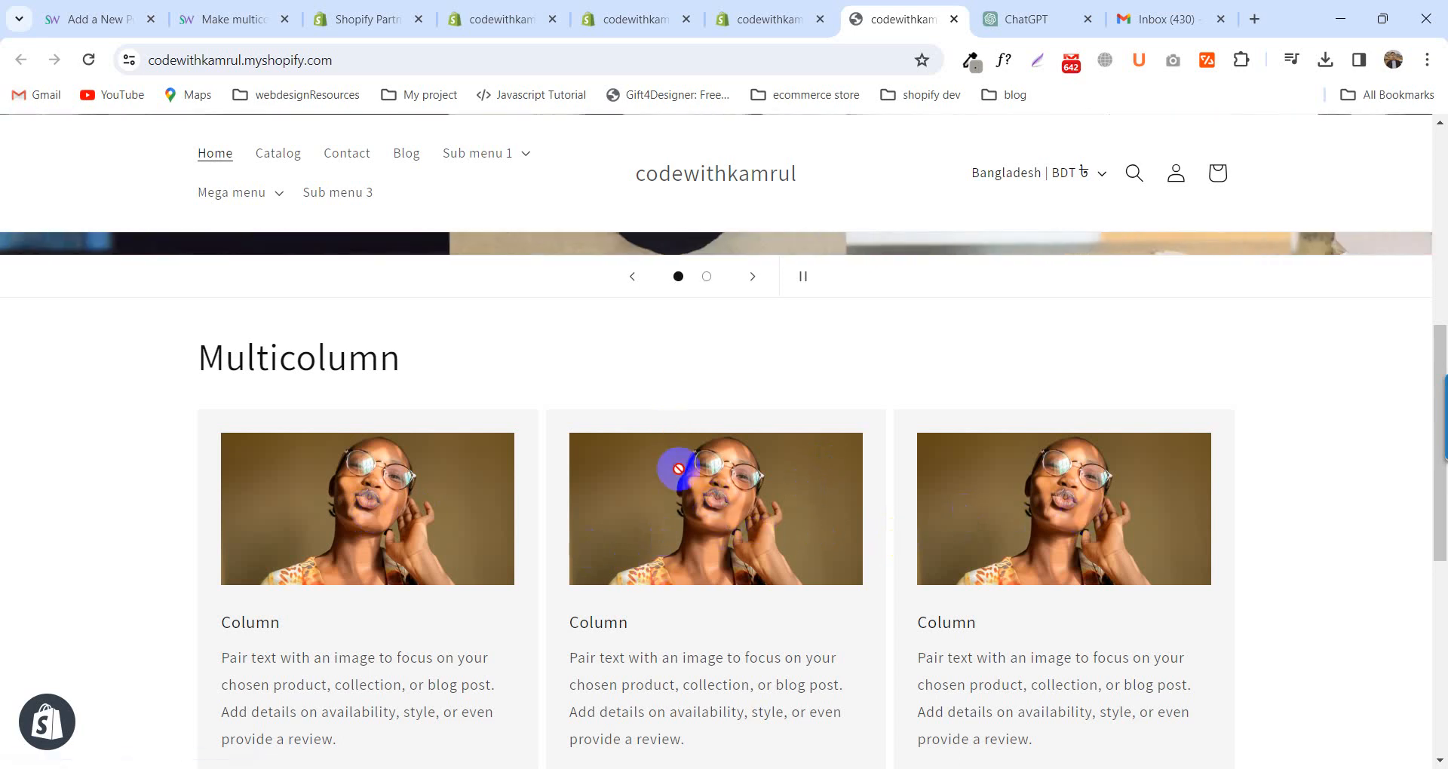
click(501, 18)
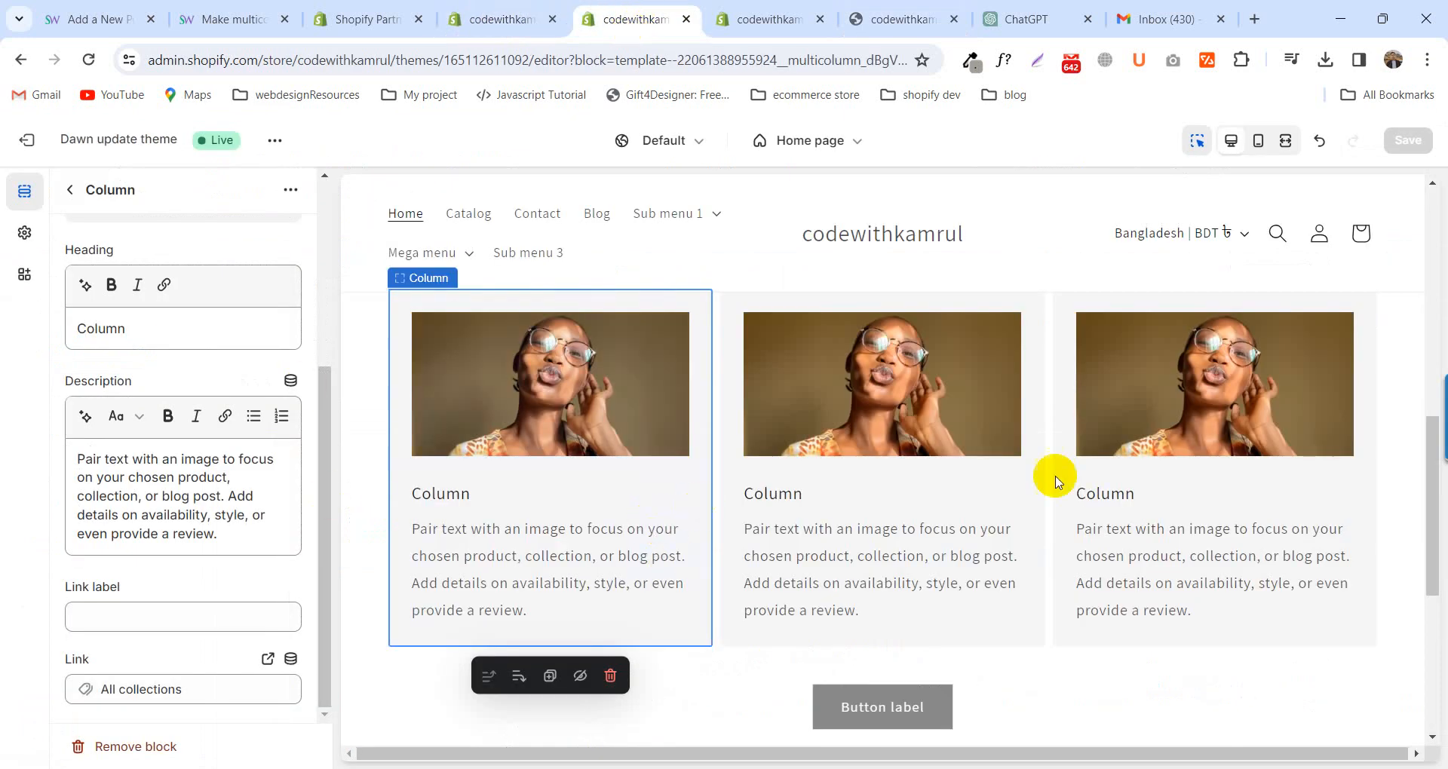
- Set the second and third columns' Link to All collections and save the theme changes
click(70, 190)
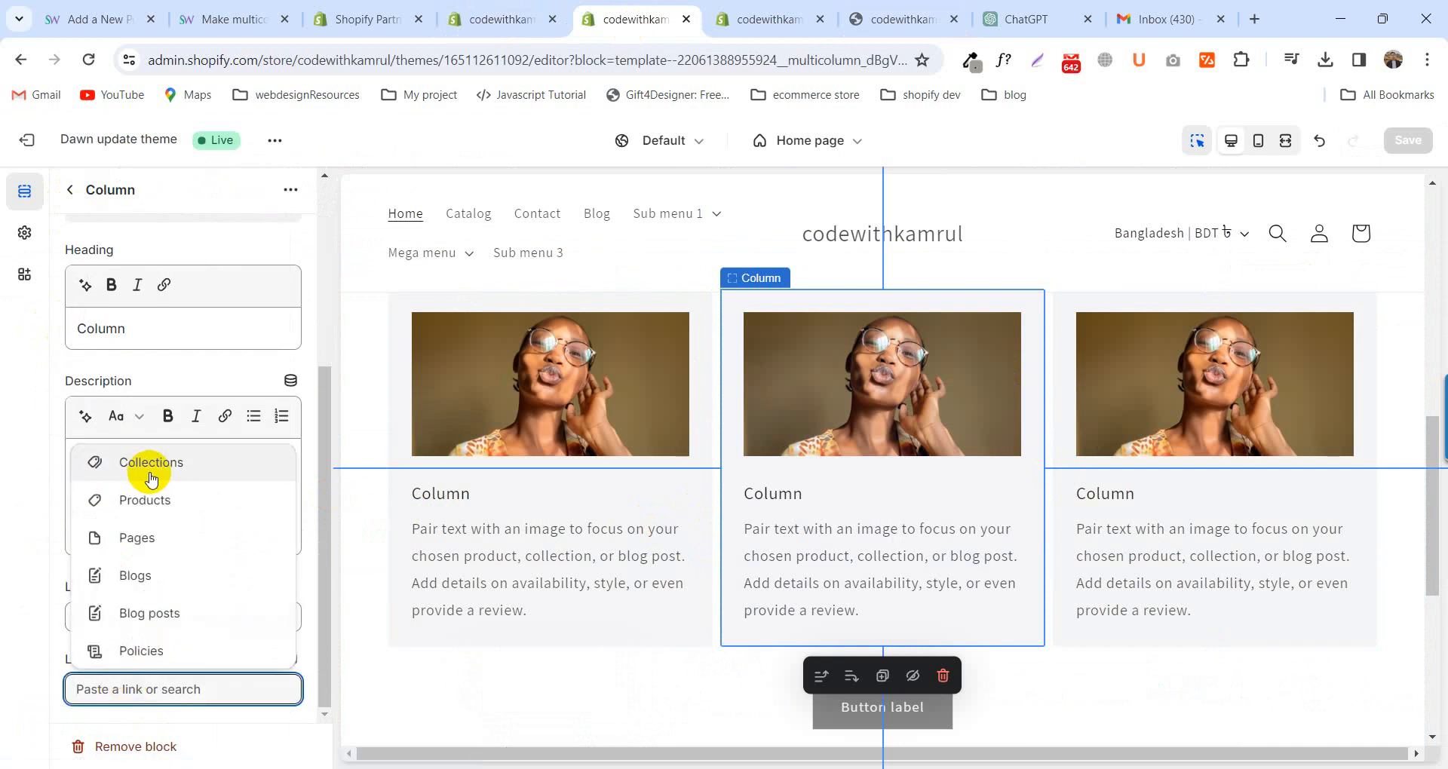
click(149, 462)
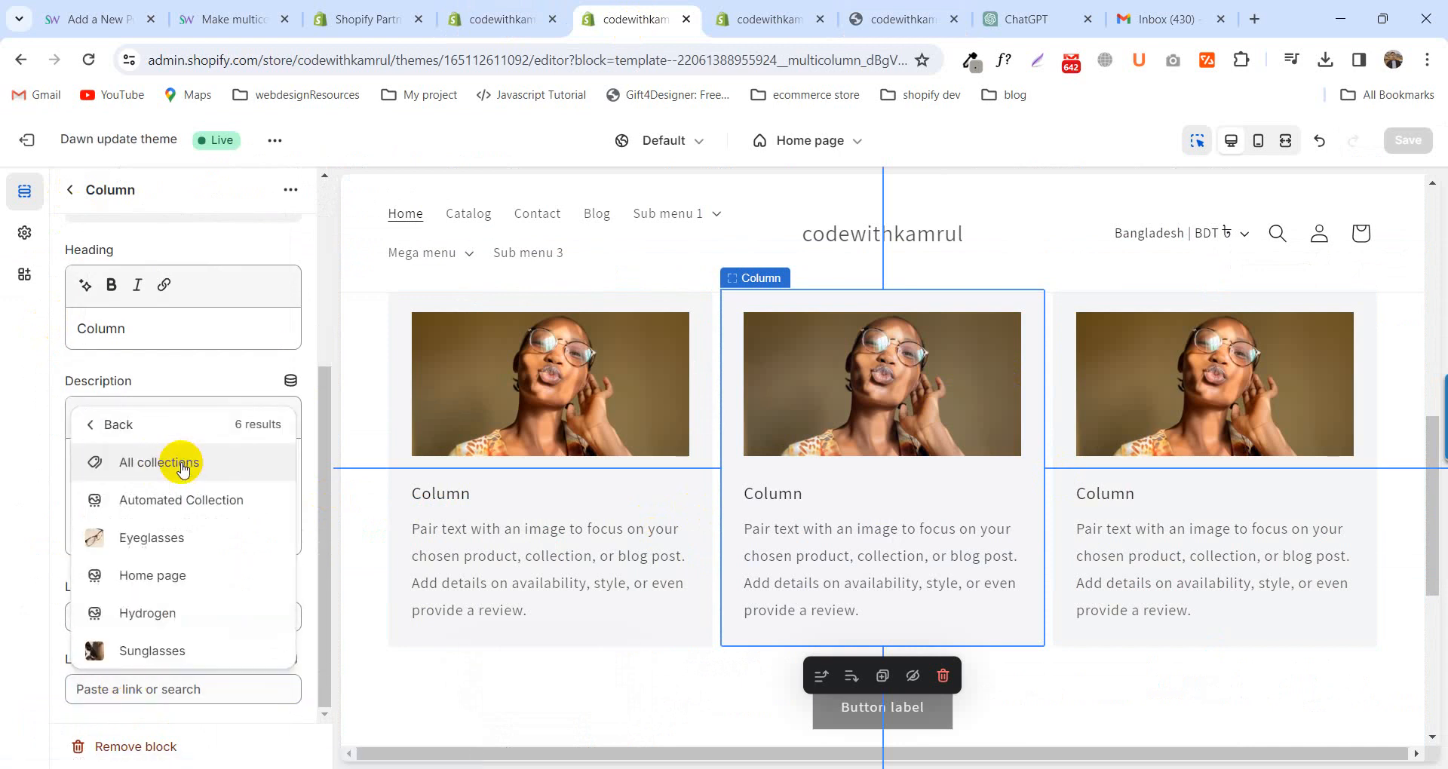
click(158, 461)
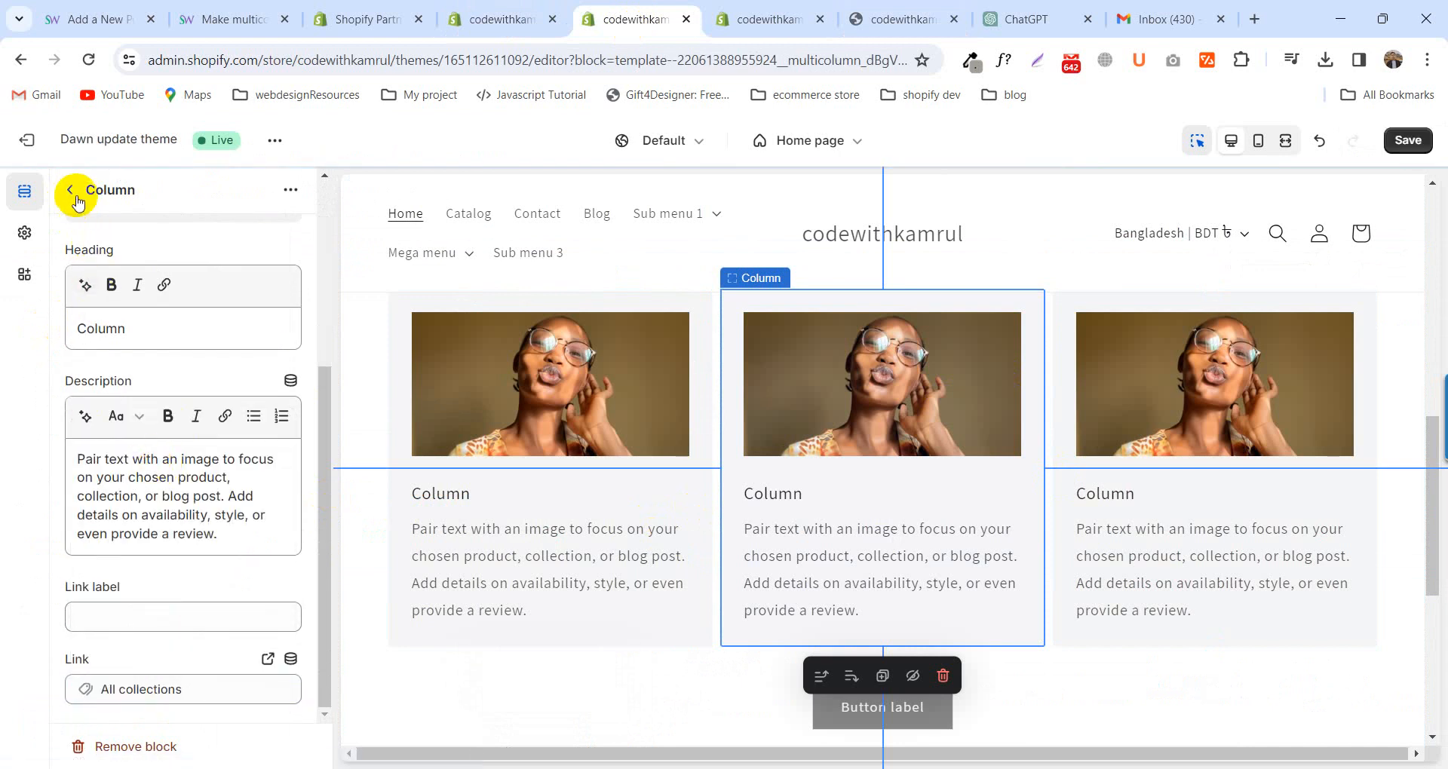
click(69, 190)
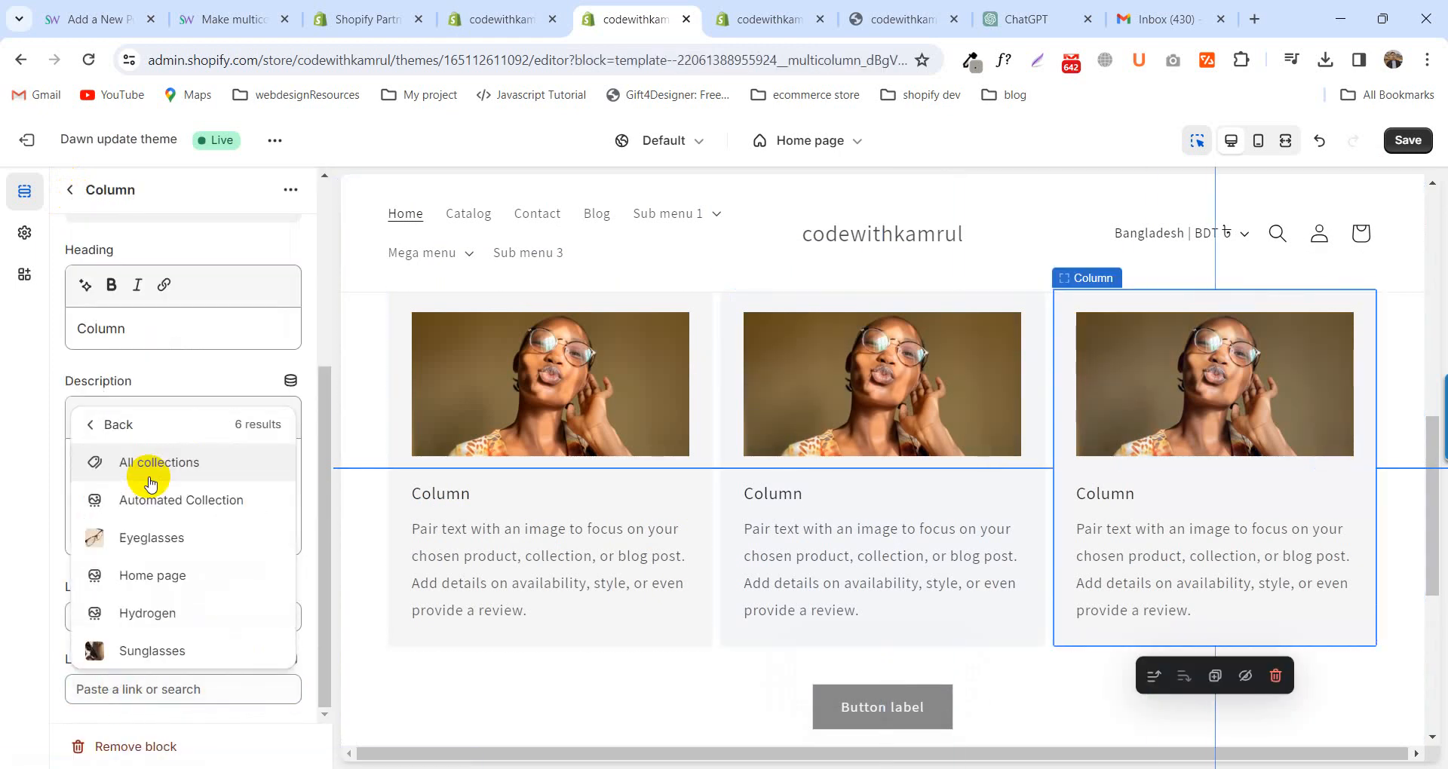
click(159, 464)
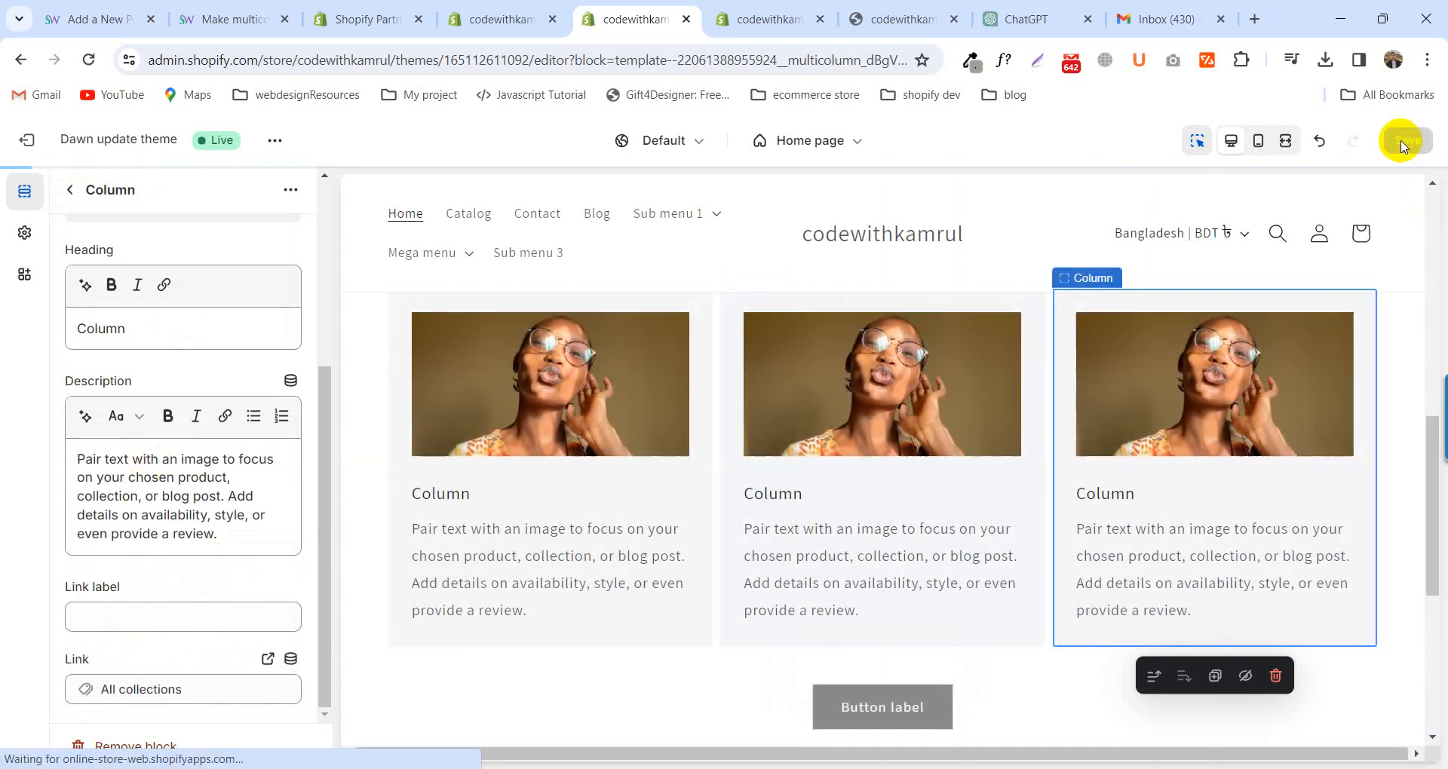
click(900, 19)
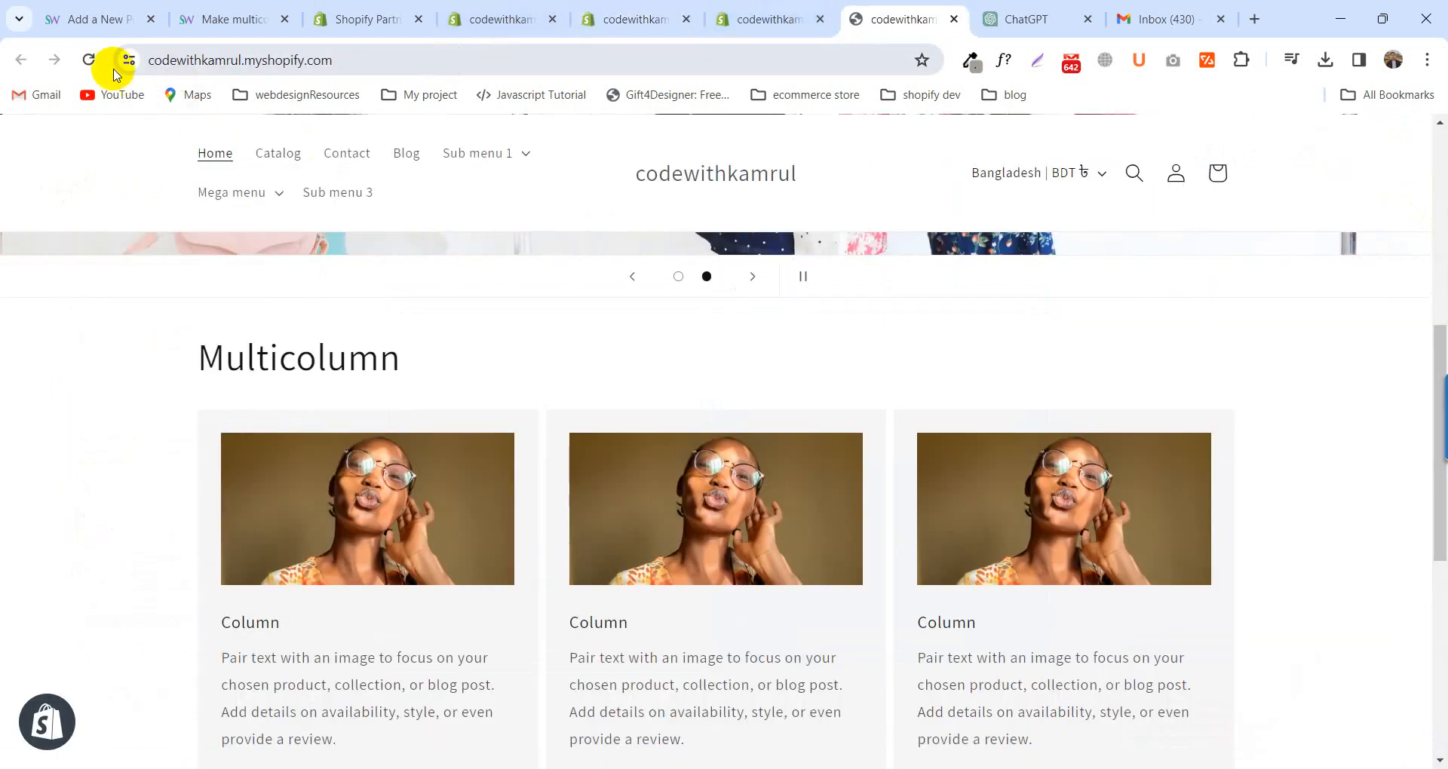
- Reload the live storefront and verify each column image links to the collections page
click(89, 60)
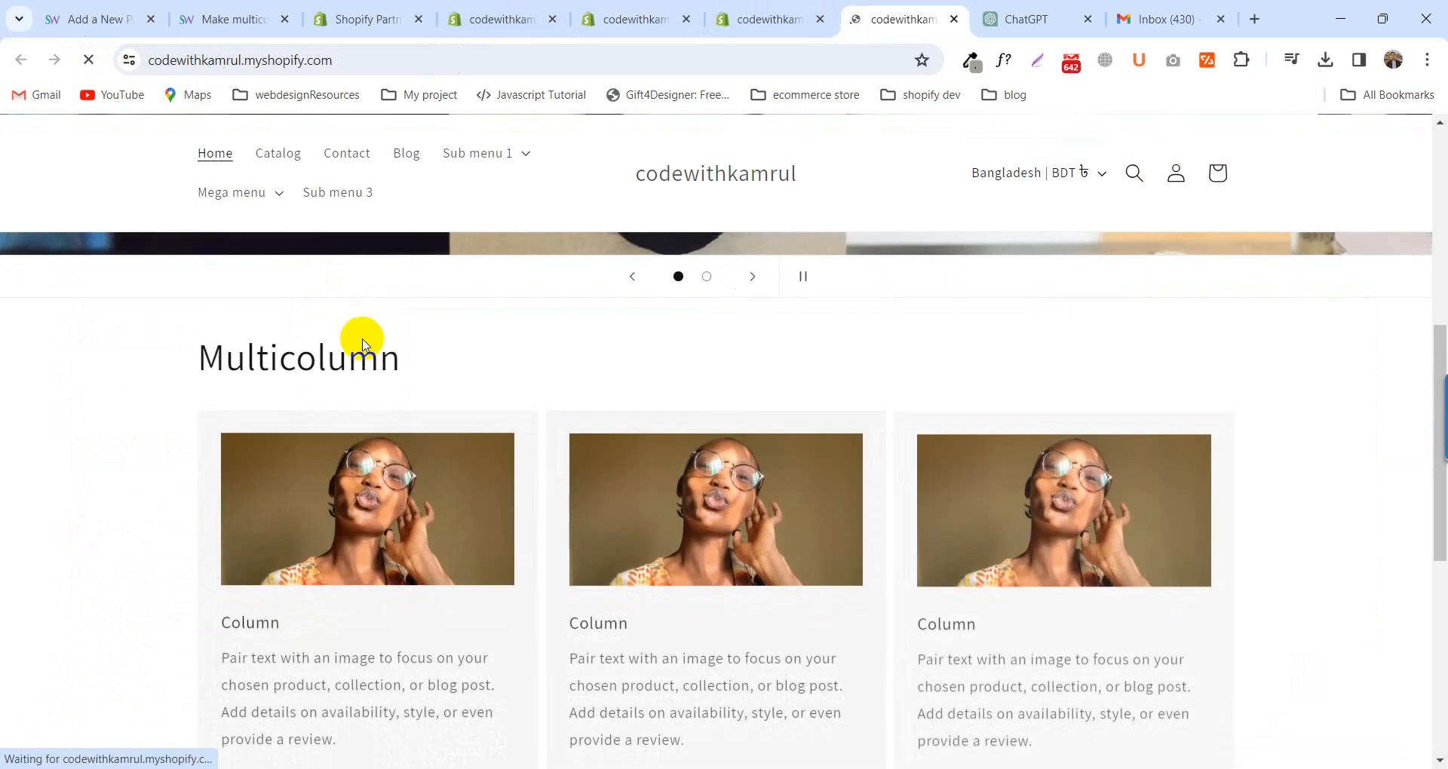
scroll(down, 3)
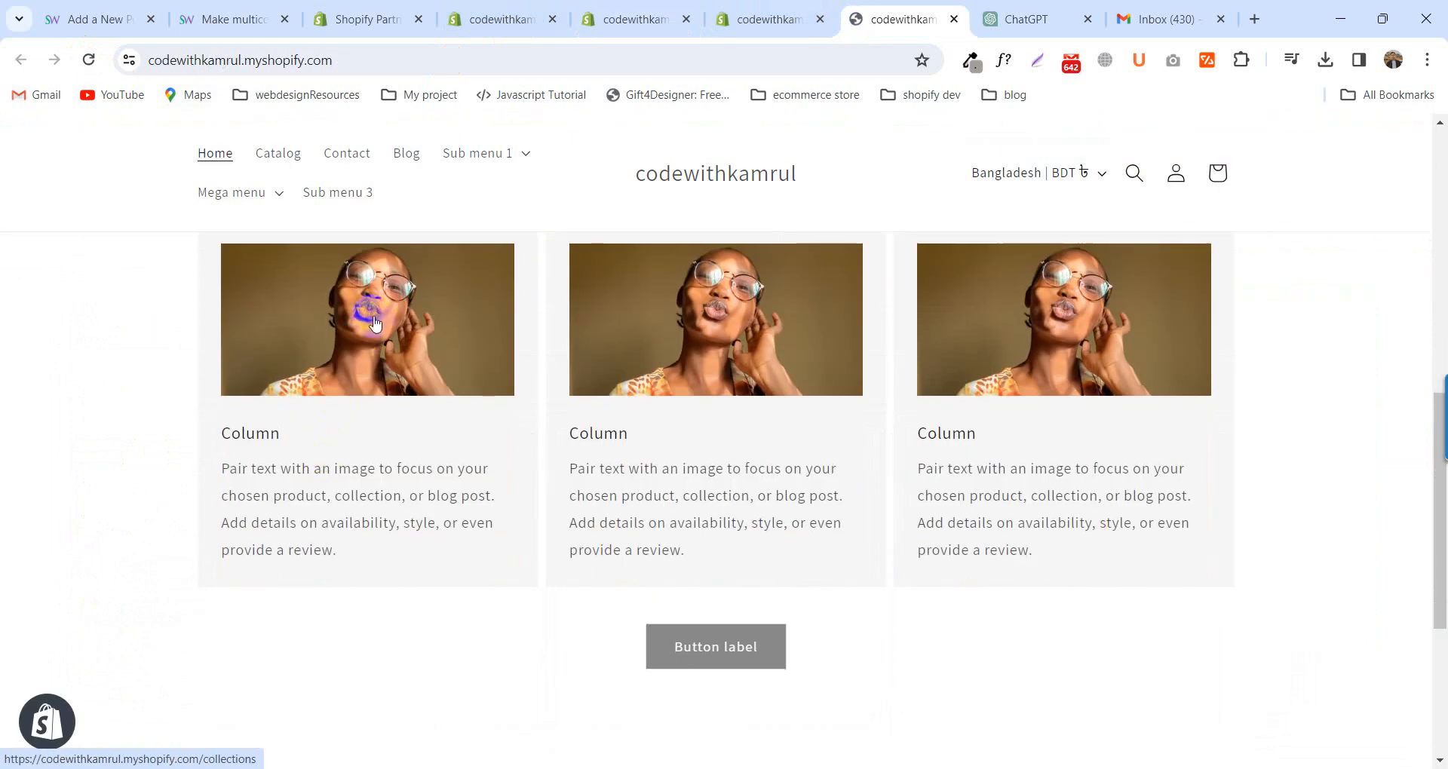
mouse_move(1044, 344)
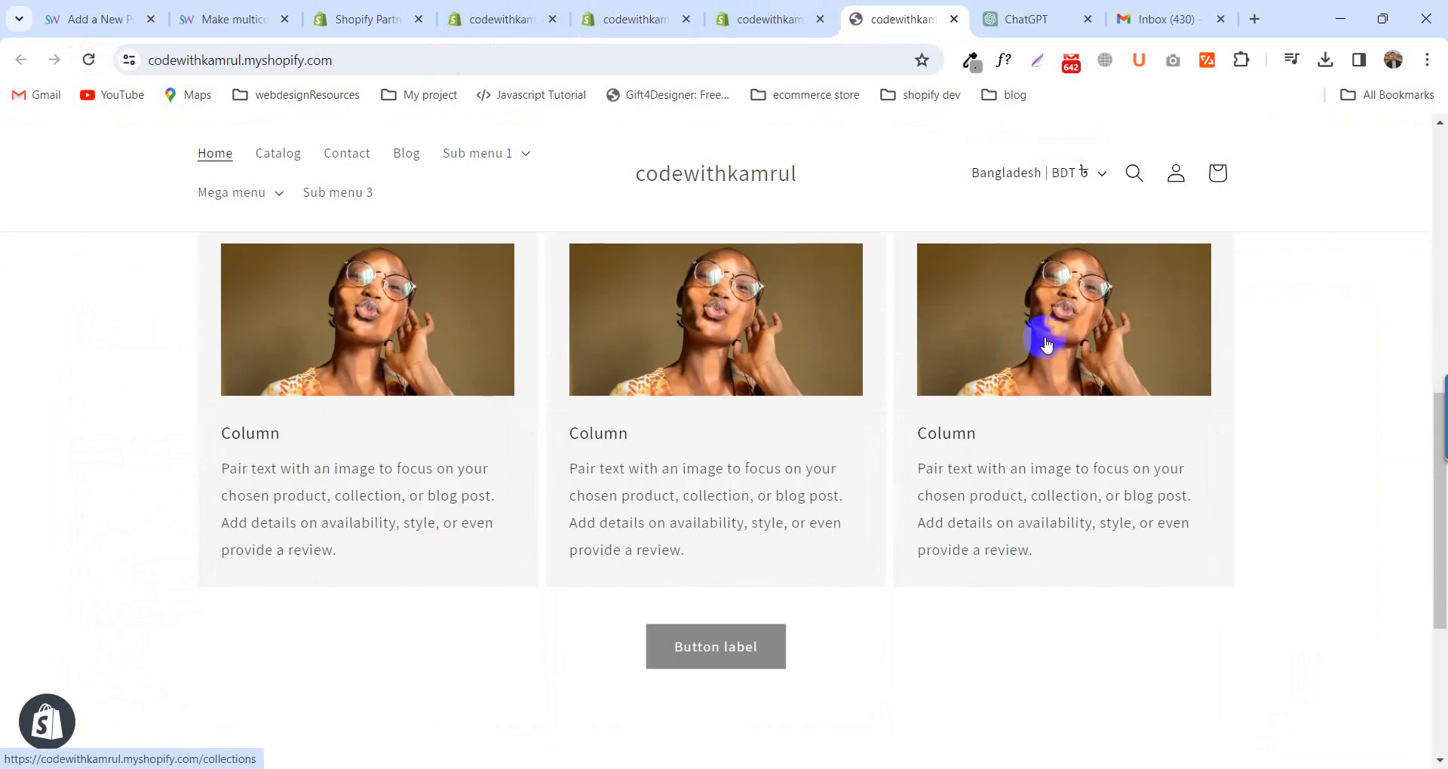
mouse_move(280, 586)
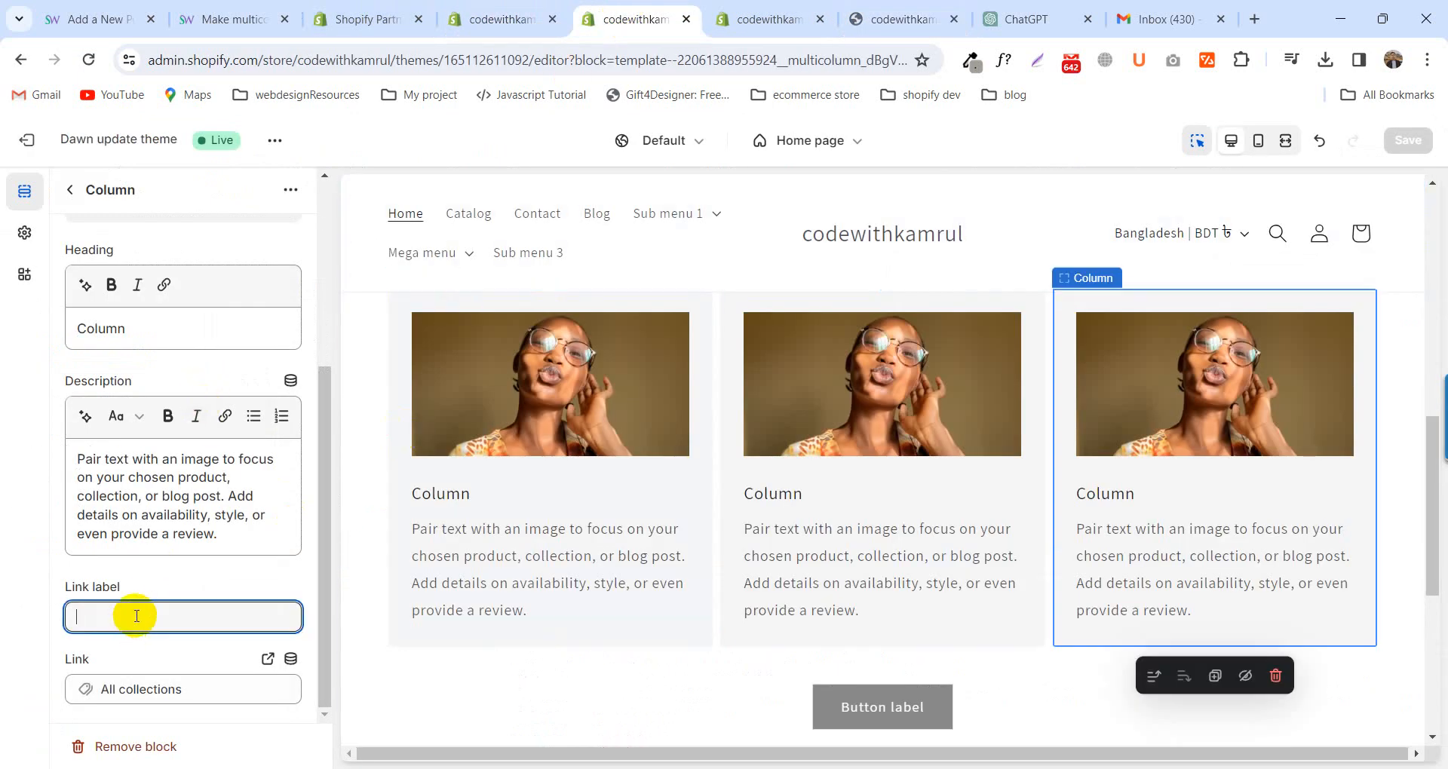
- Give the third column a 'see more' link label pointing to All collections
text(see more)
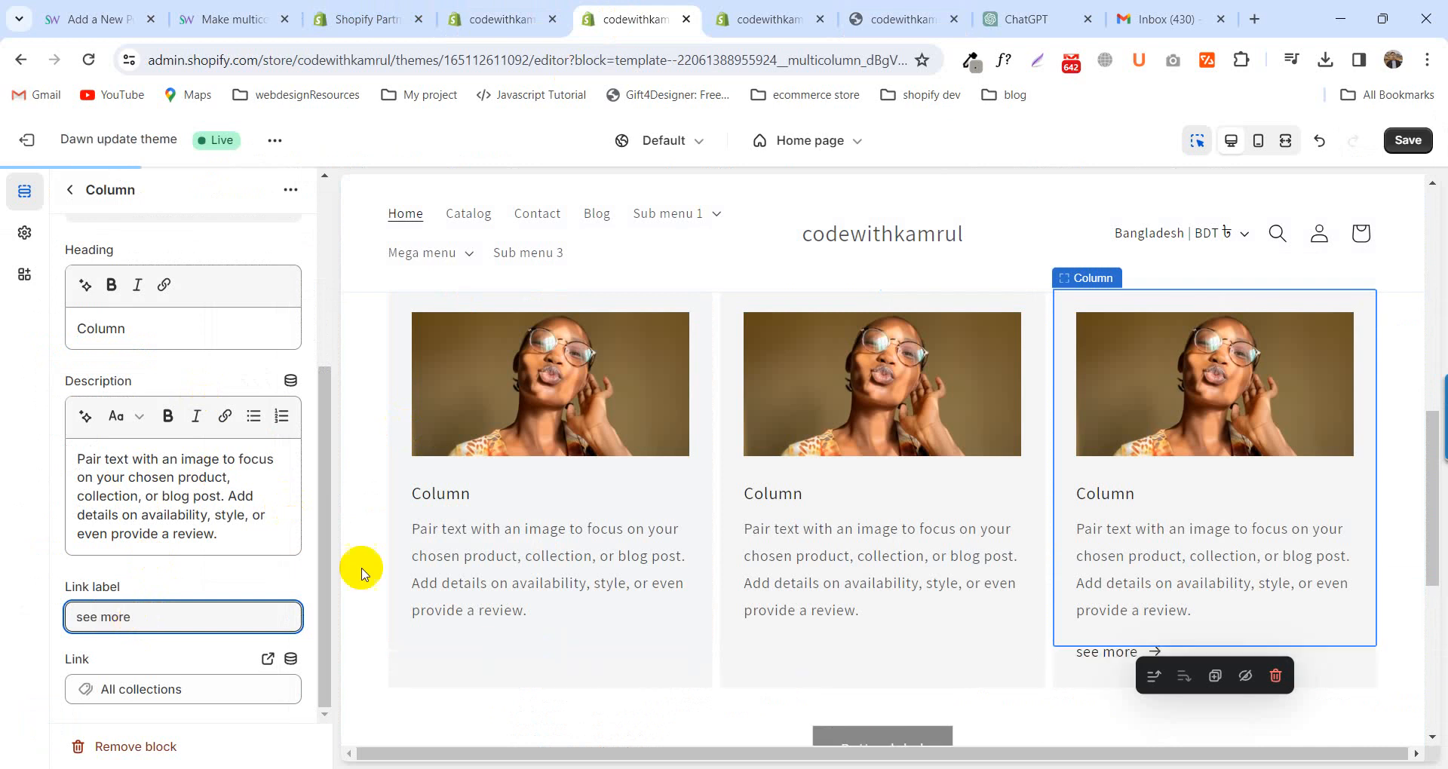
scroll(down, 3)
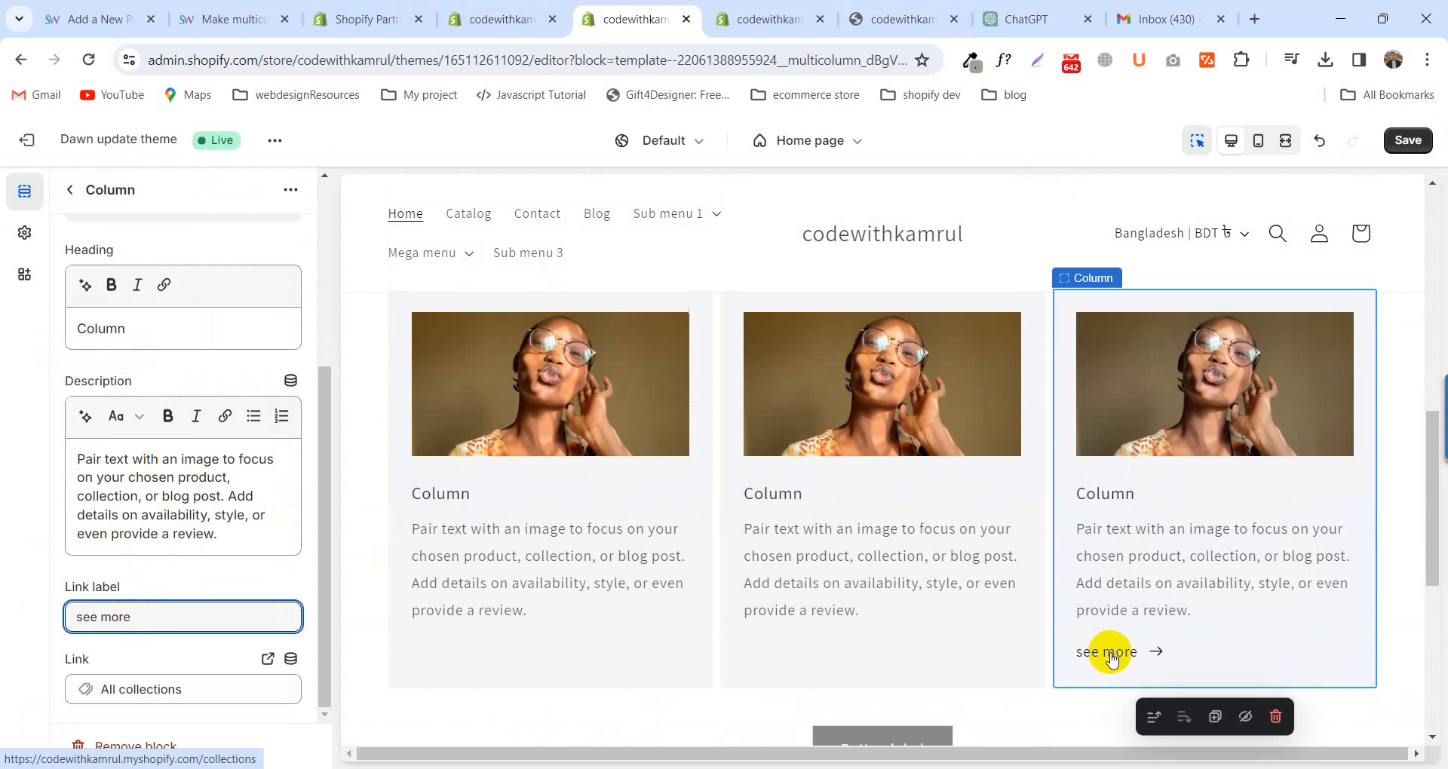
mouse_move(1219, 369)
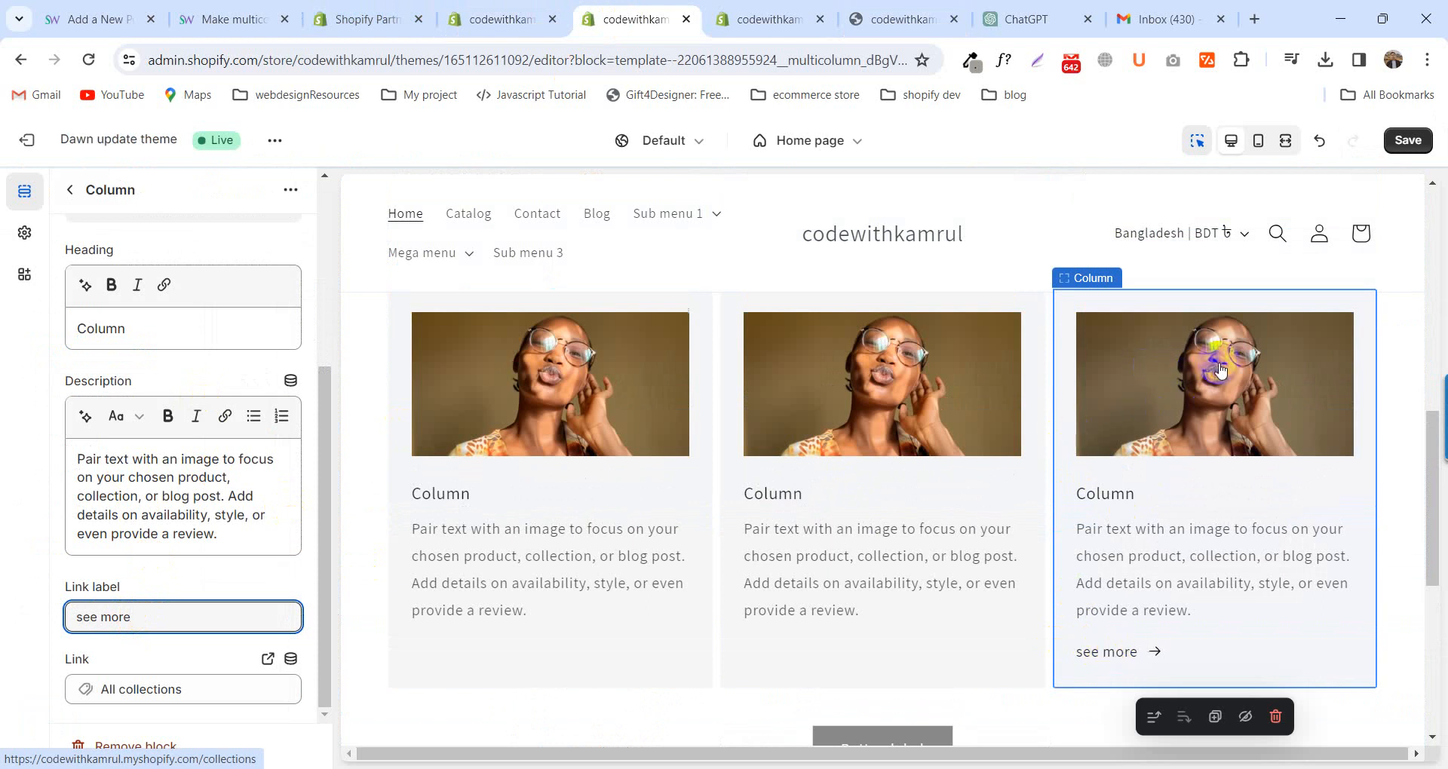